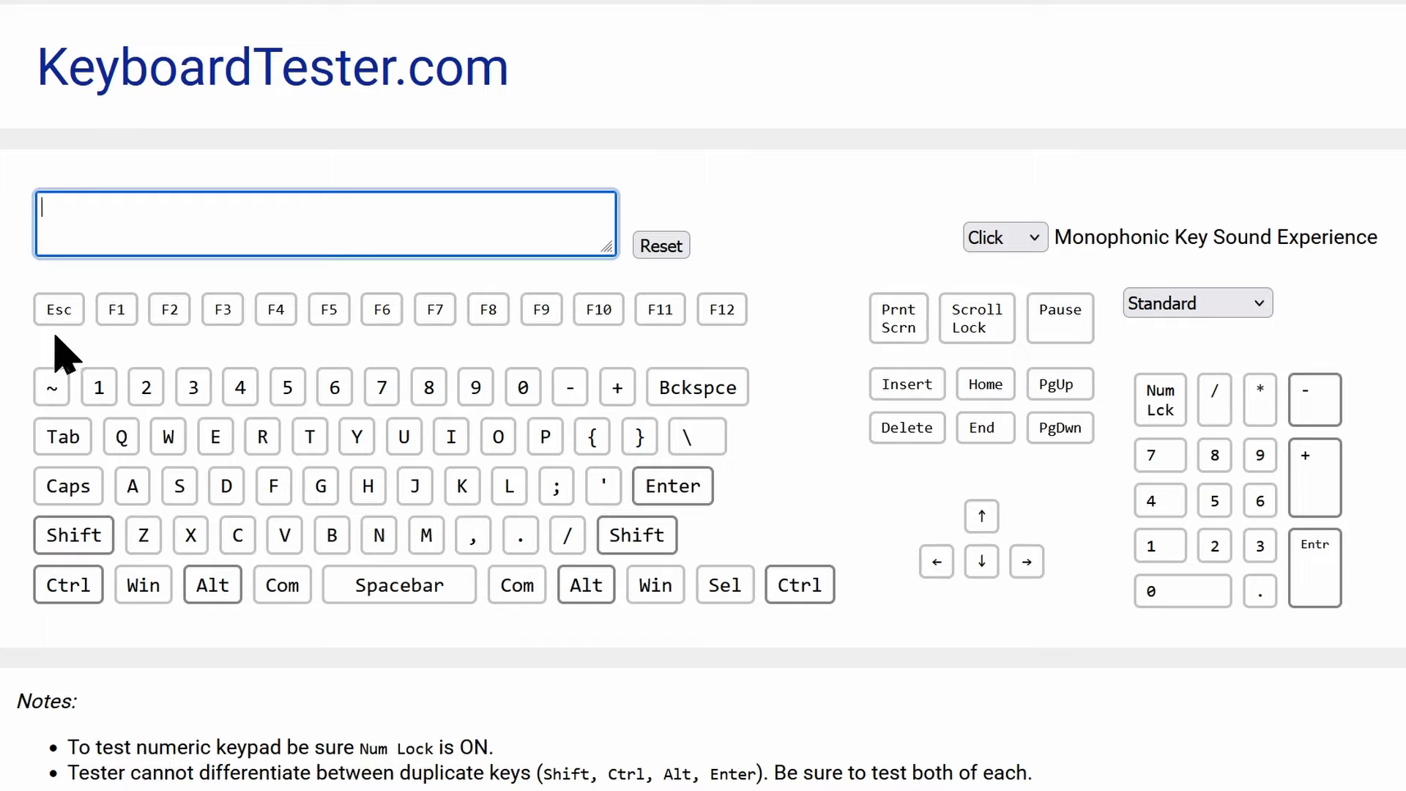
mouse_move(79, 367)
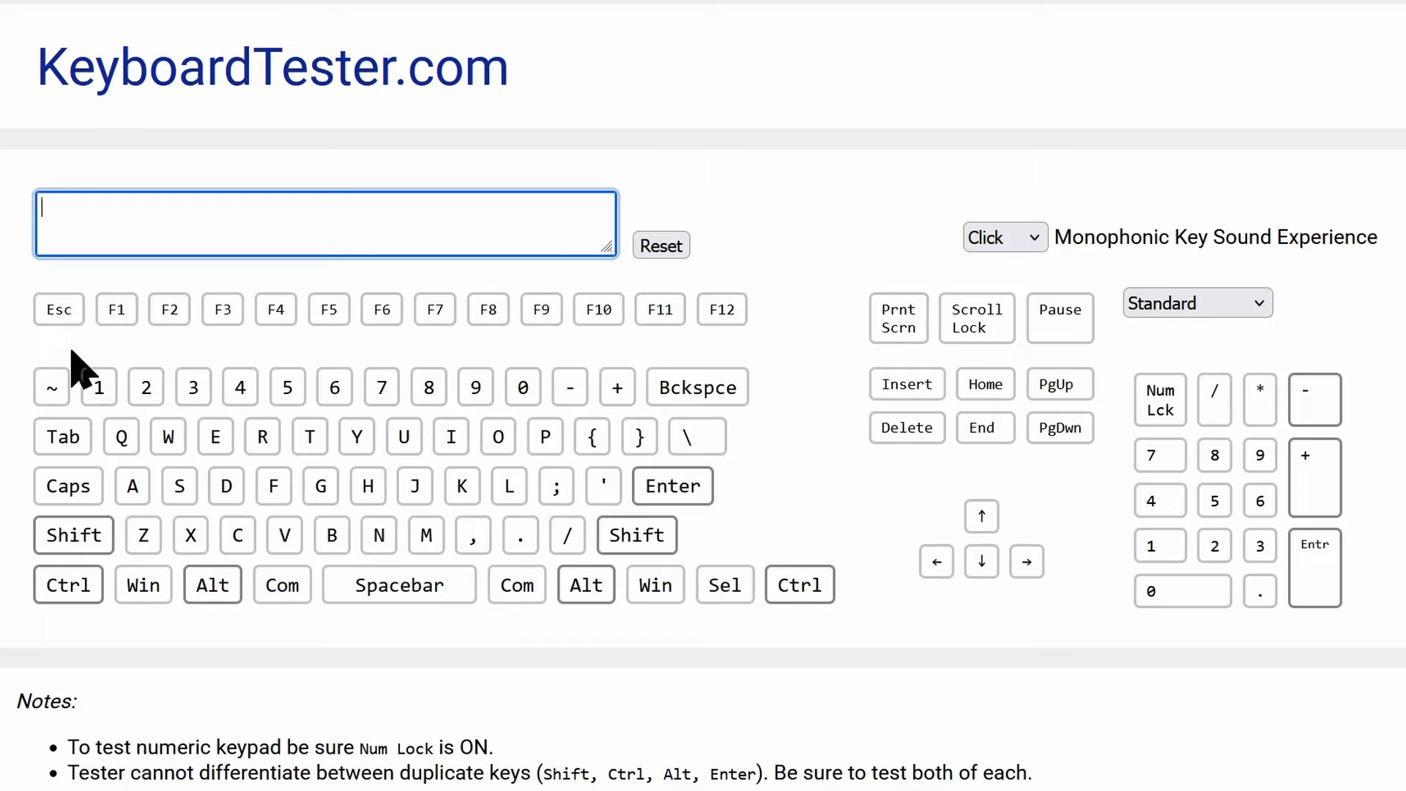
mouse_move(69, 363)
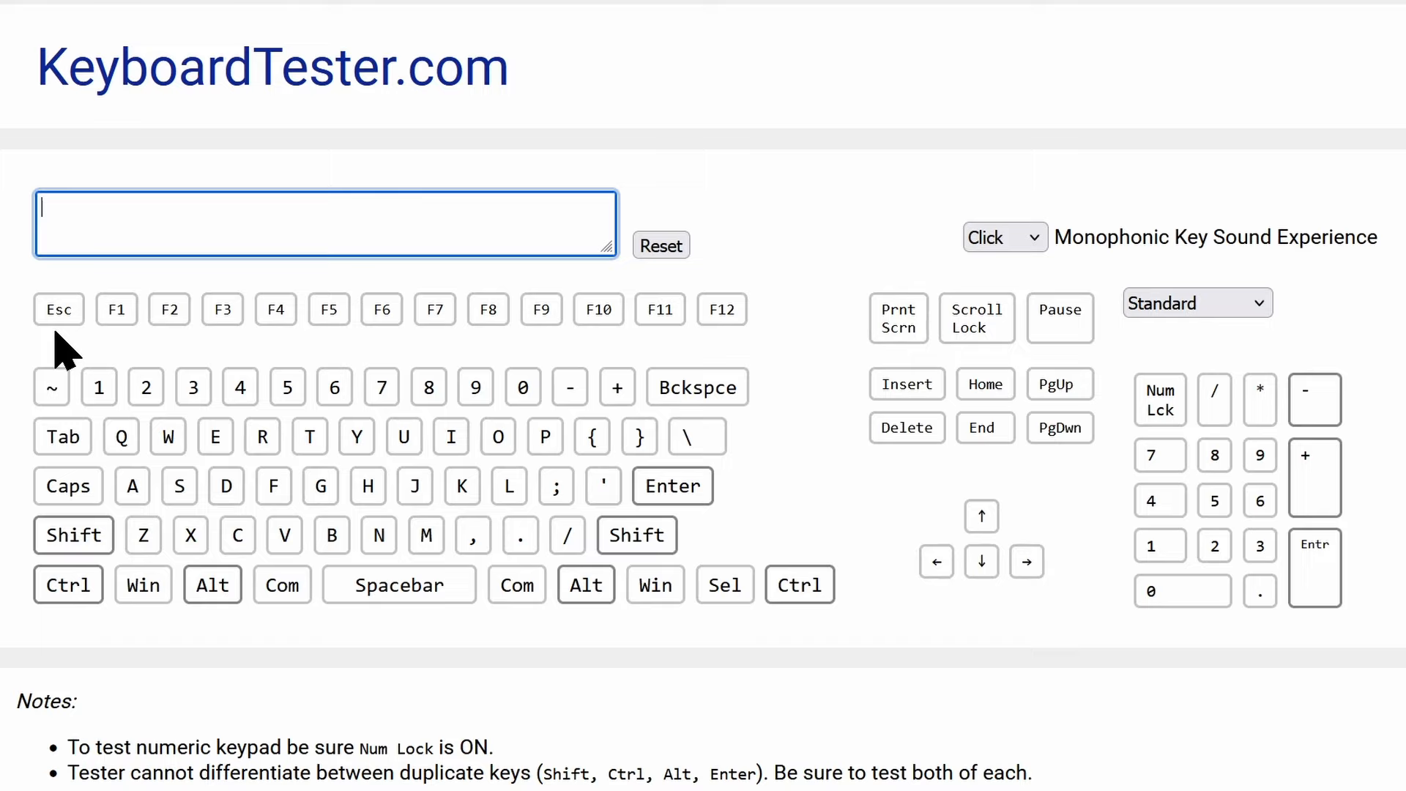
Step: Confirm Esc, F1–F12, Print Screen, Scroll Lock and Pause all register green on the tester
key("Escape")
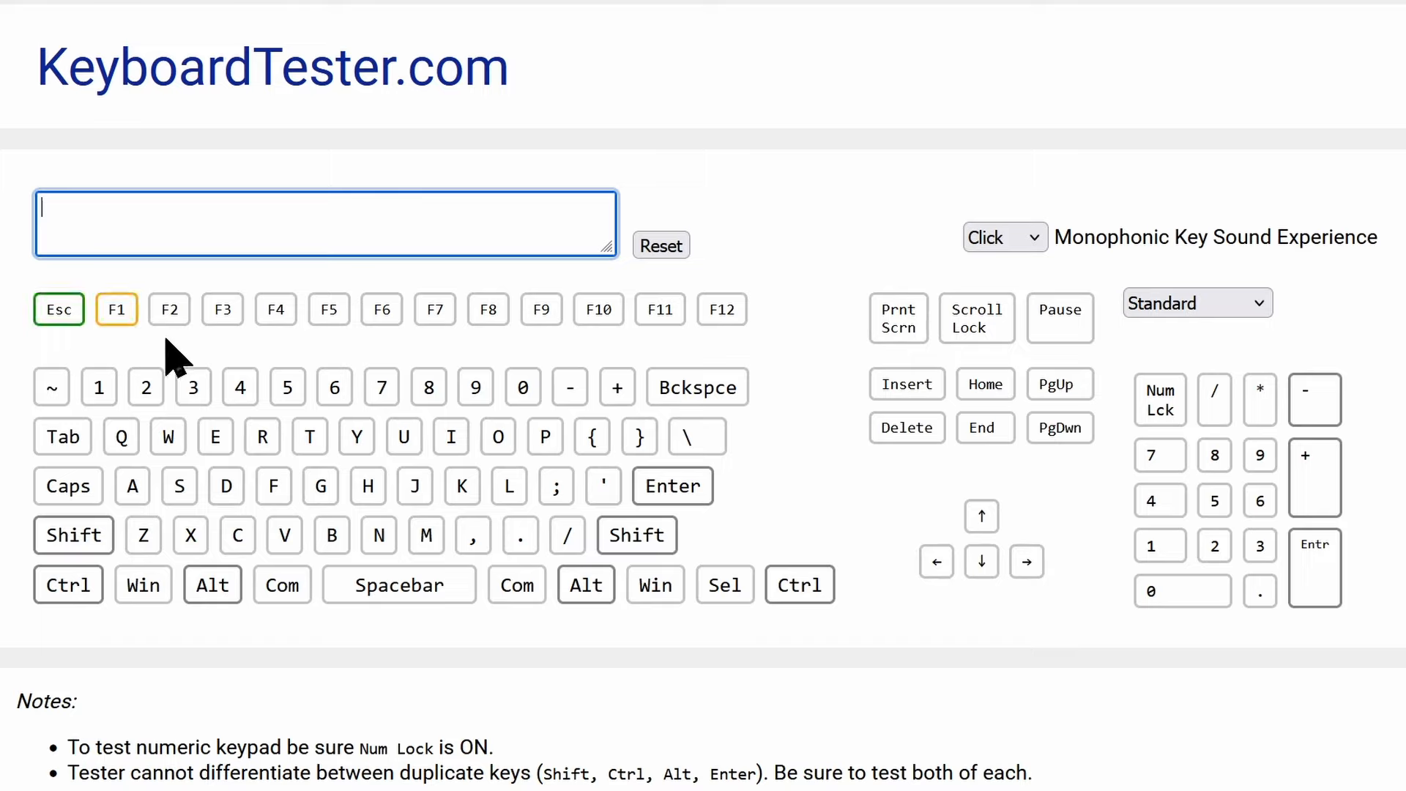
key("f5")
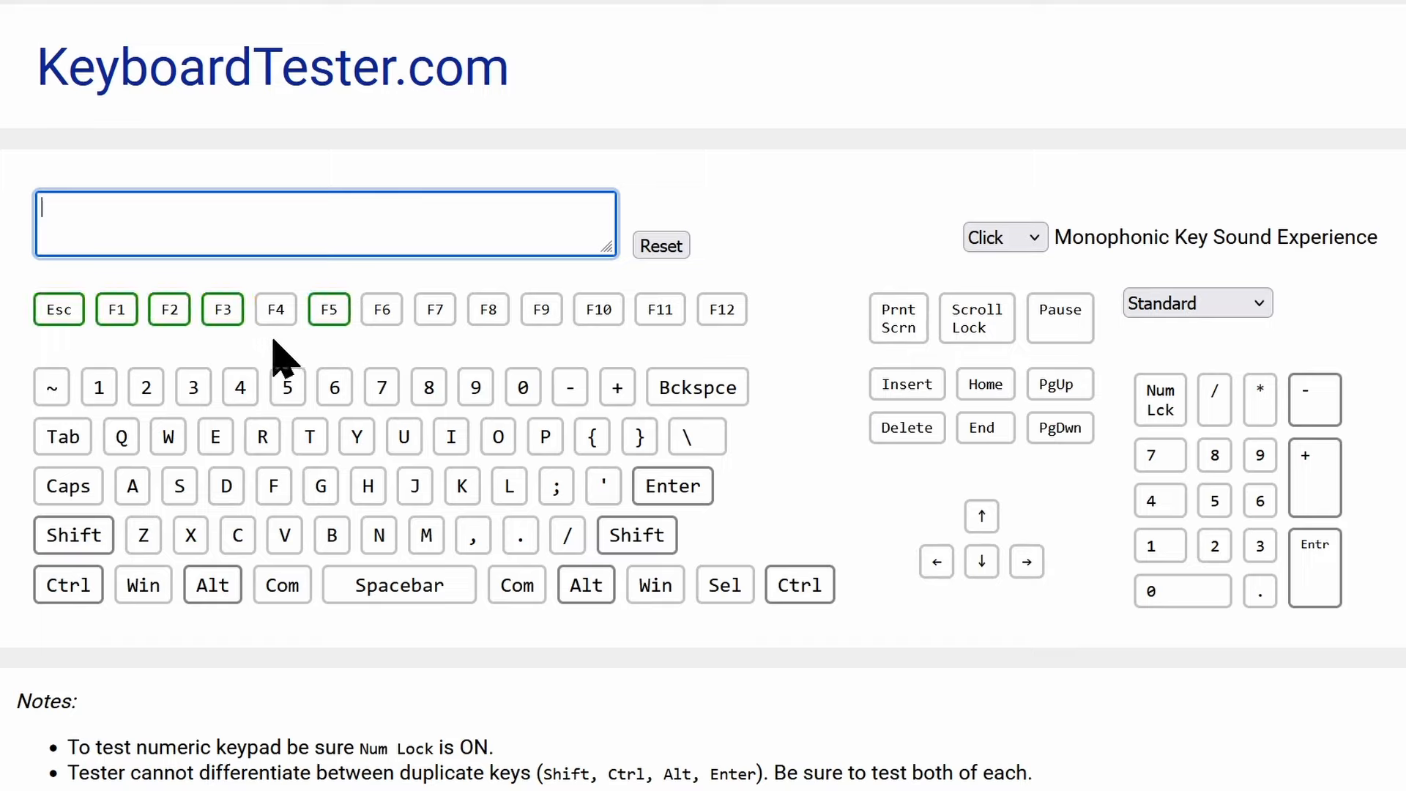
key("f7")
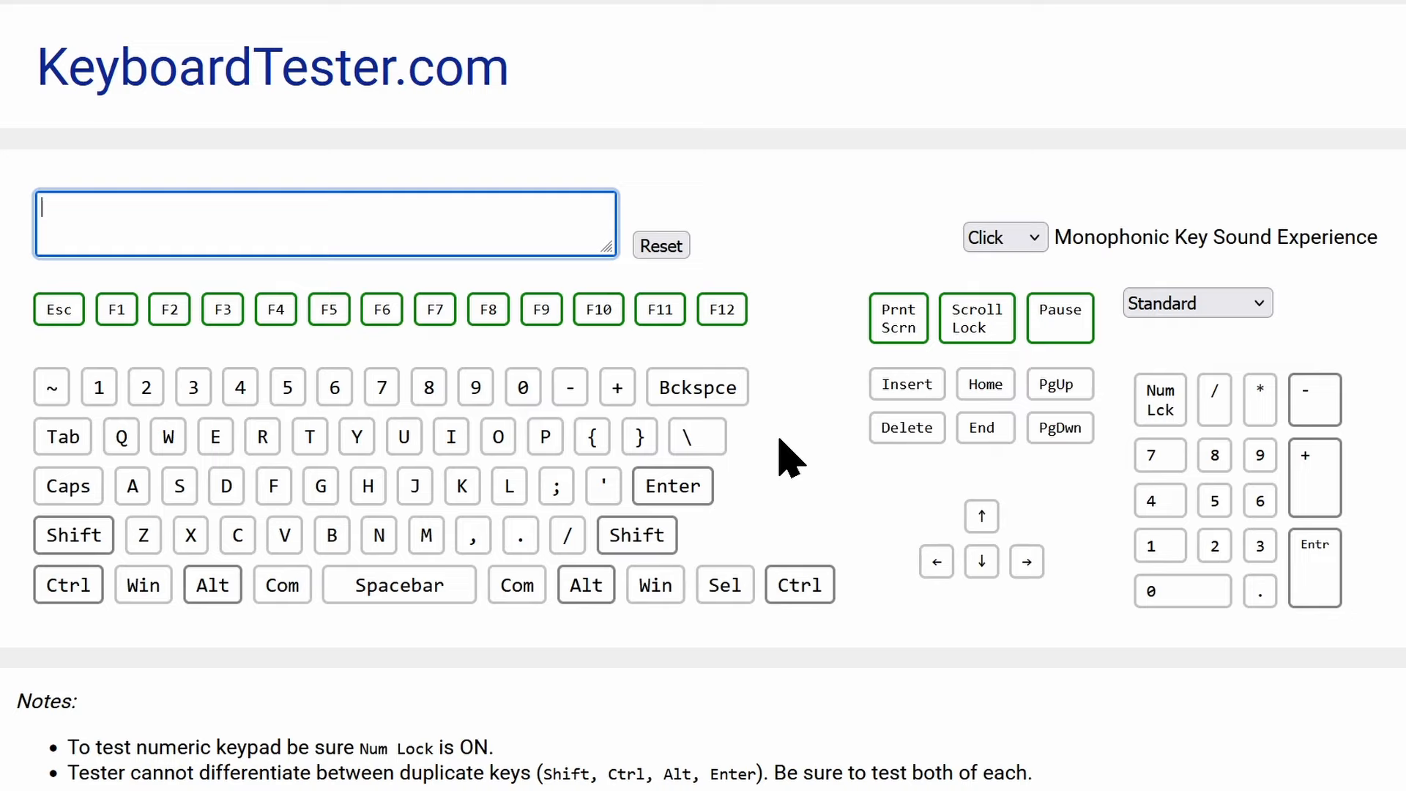
mouse_move(216, 439)
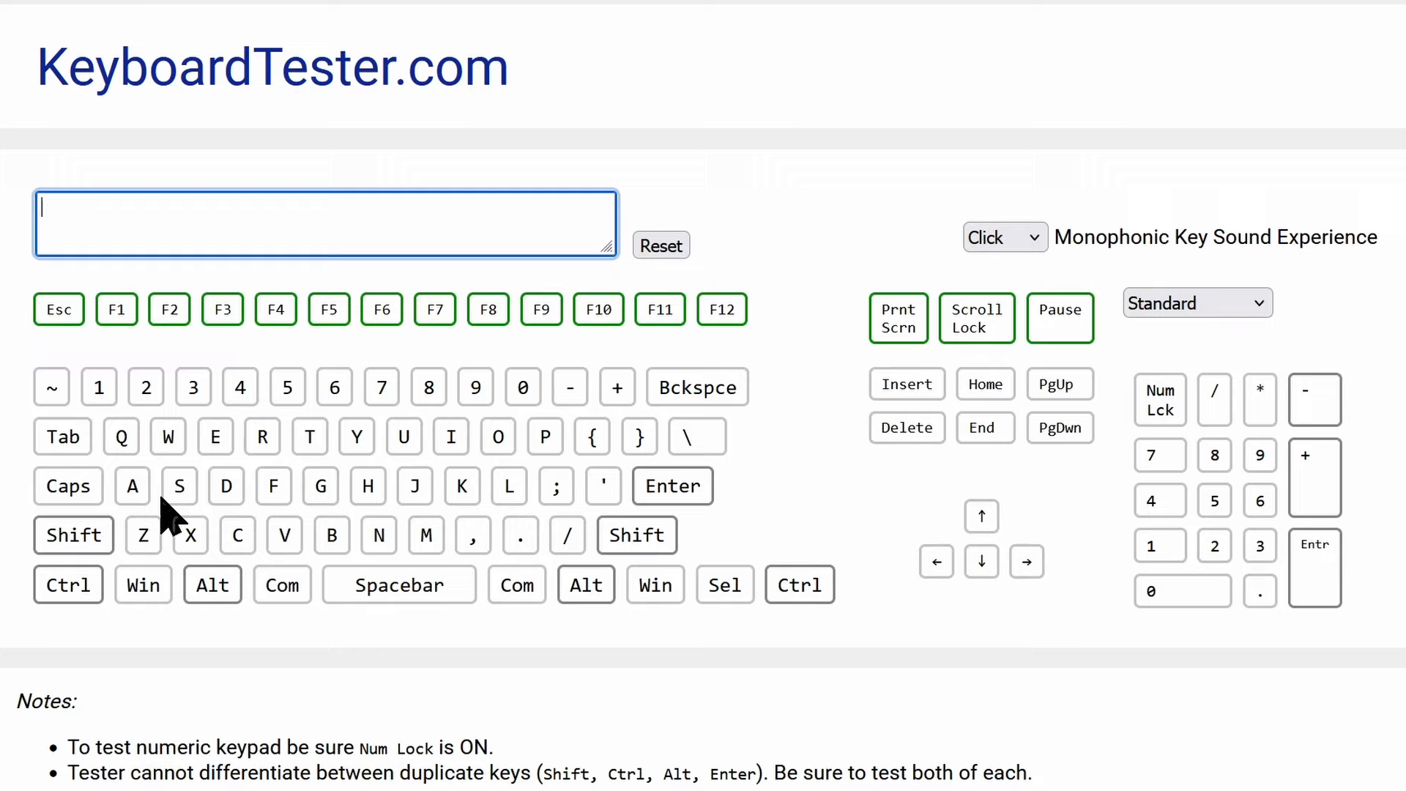
mouse_move(892, 600)
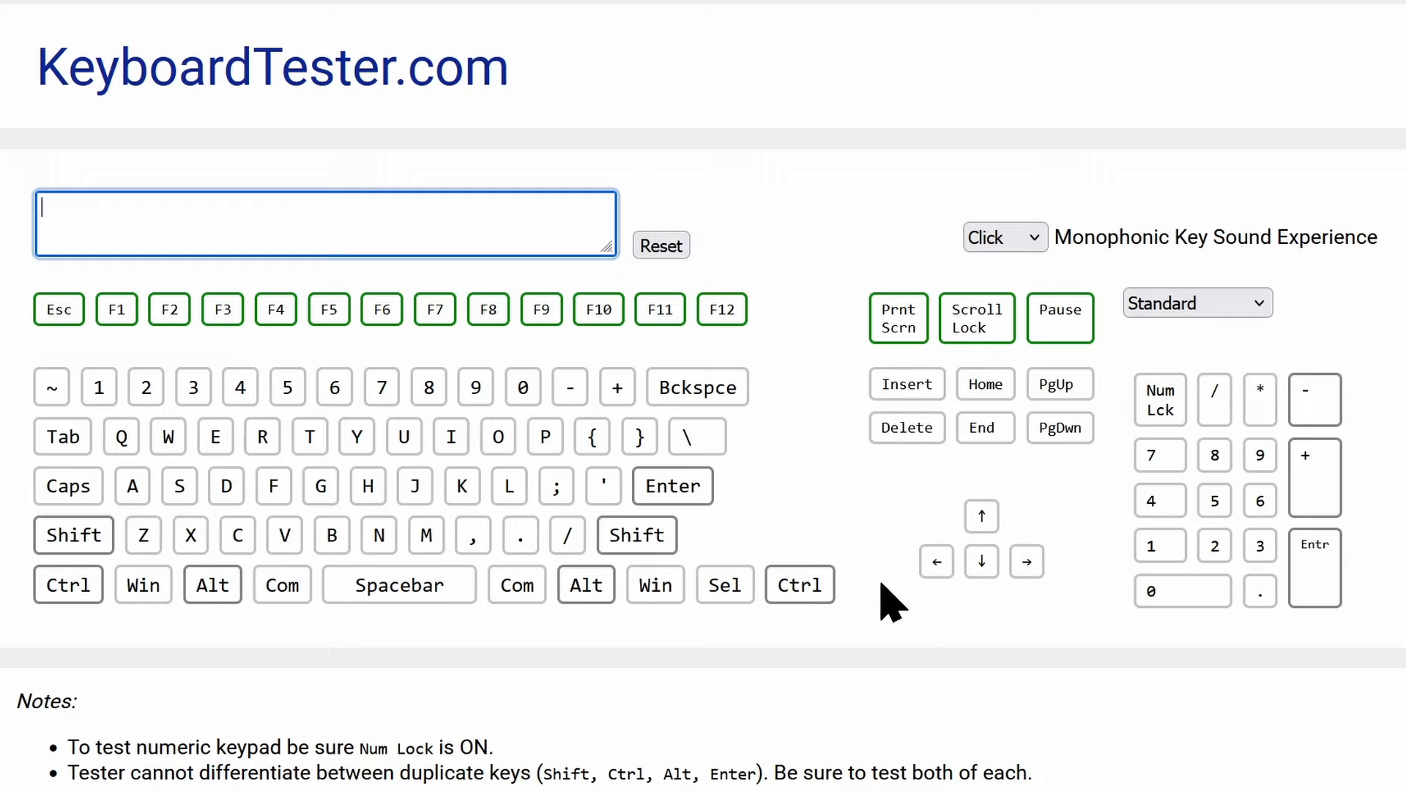
mouse_move(760, 529)
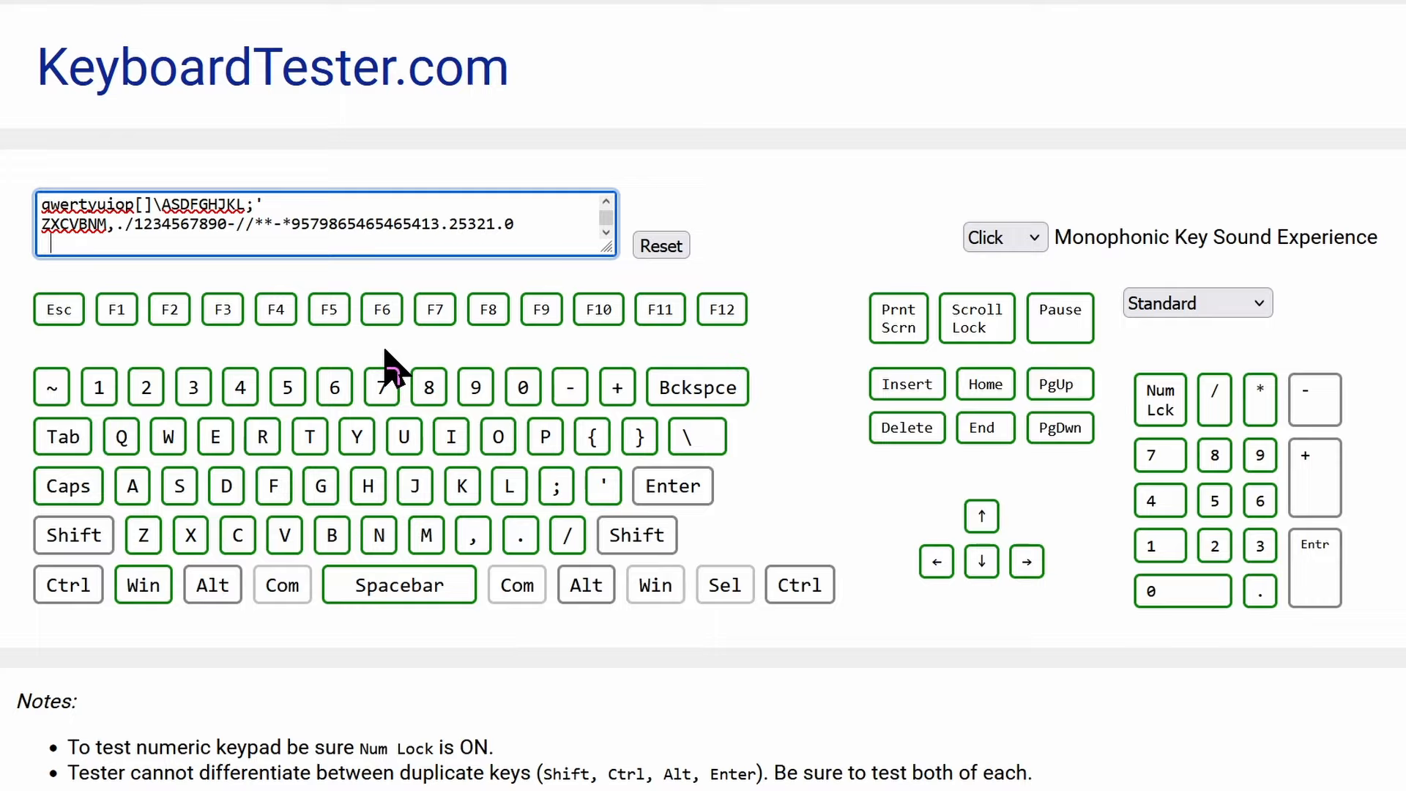
Step: Confirm the letter, number, symbol, navigation, arrow and numpad keys register, including numpad plus and minus
key("ctrl")
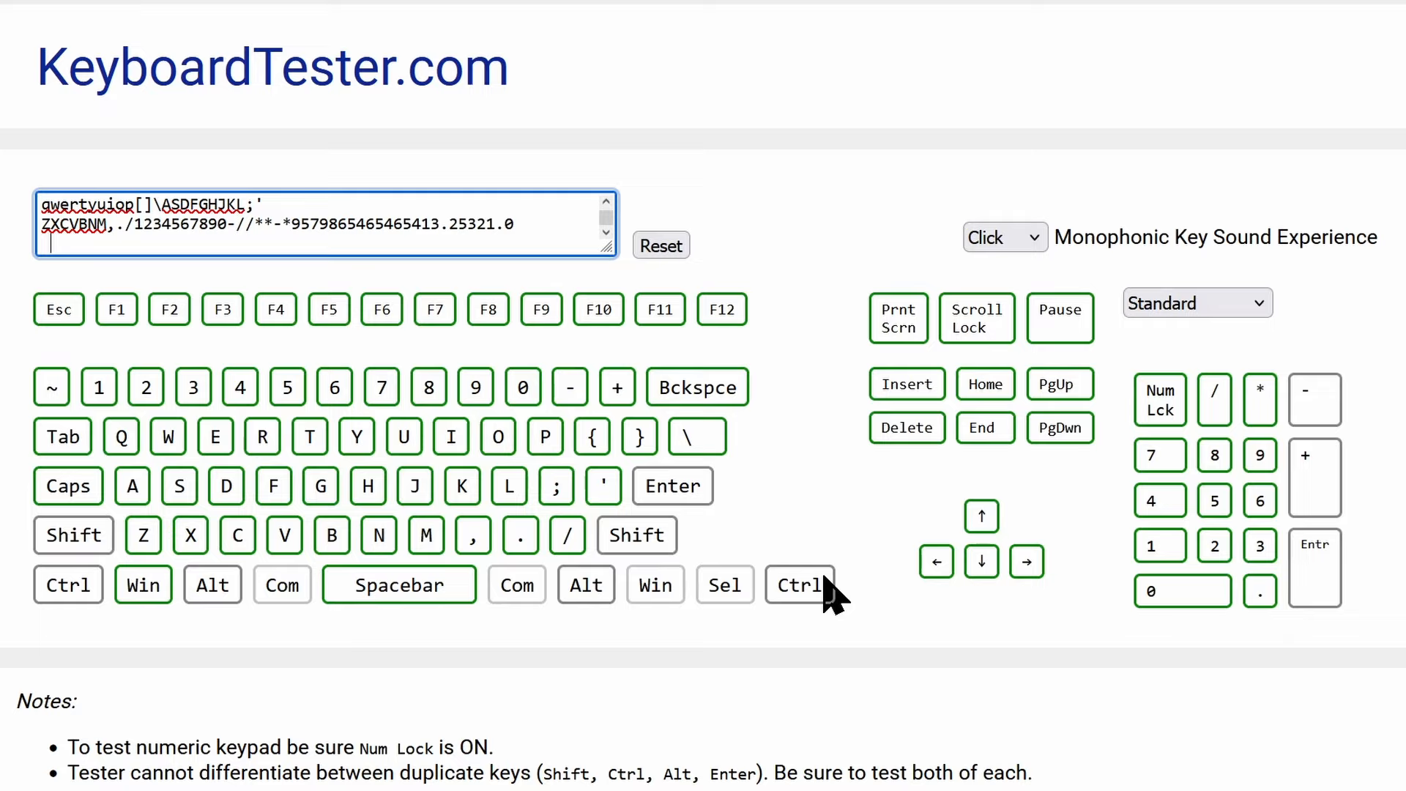
key("shift")
type("-+")
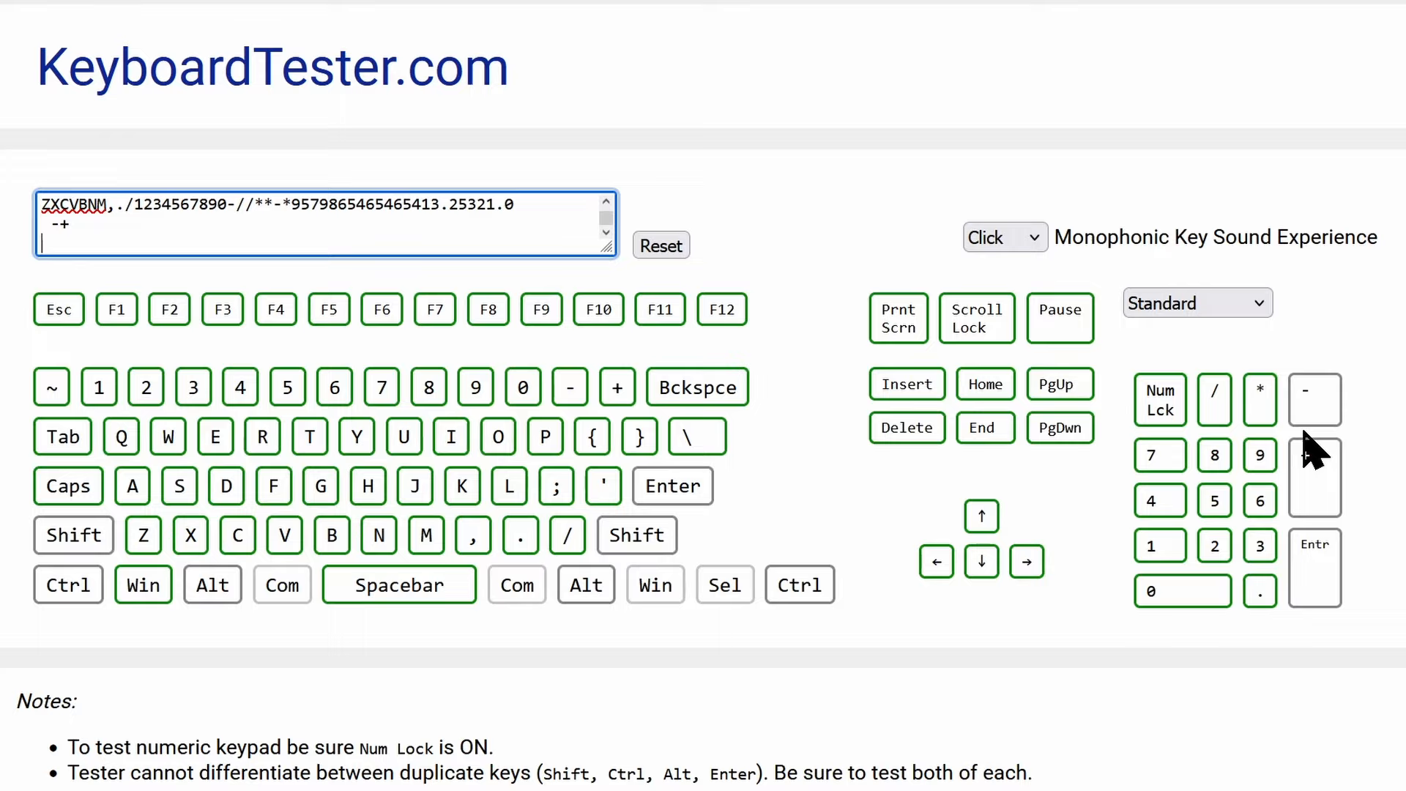
key("enter")
type("+-")
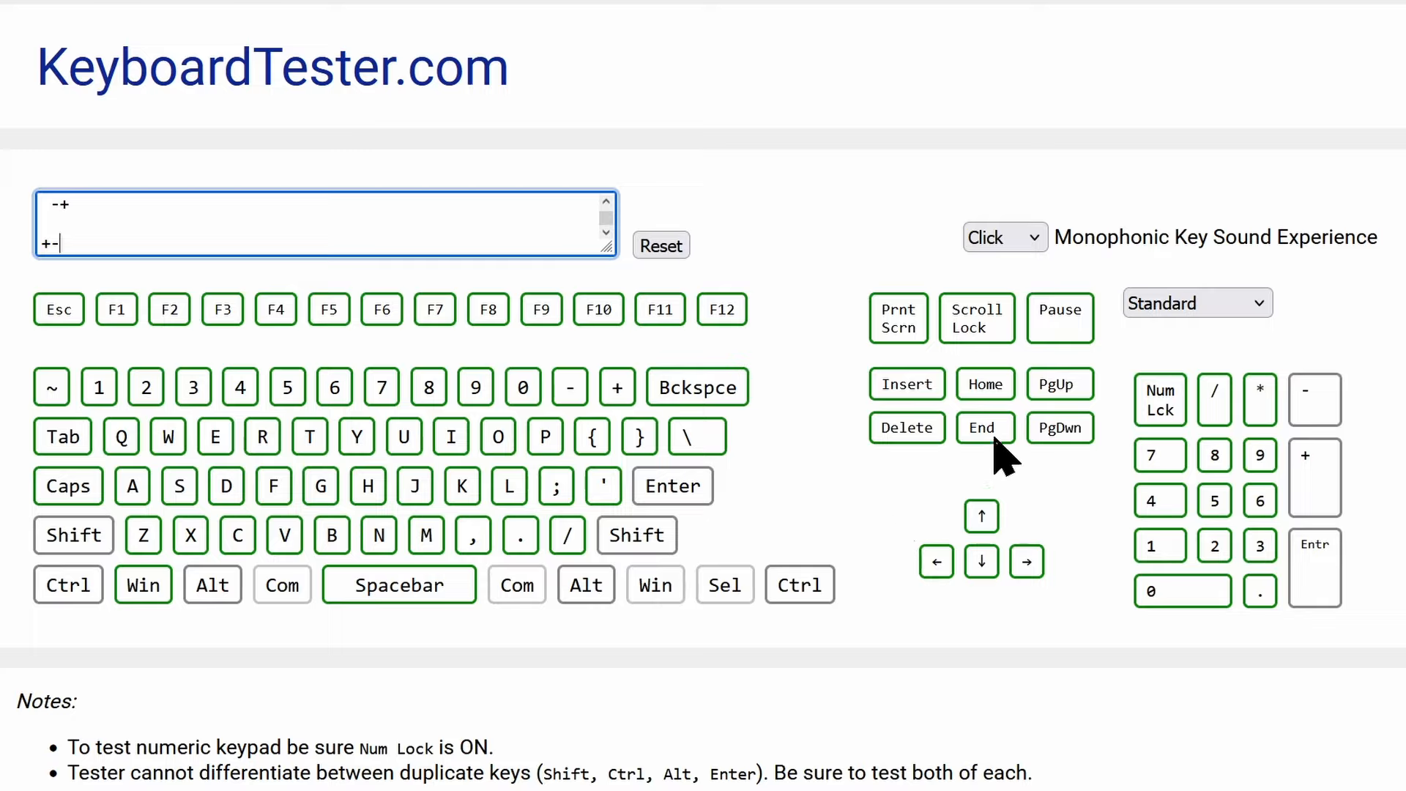
mouse_move(1002, 456)
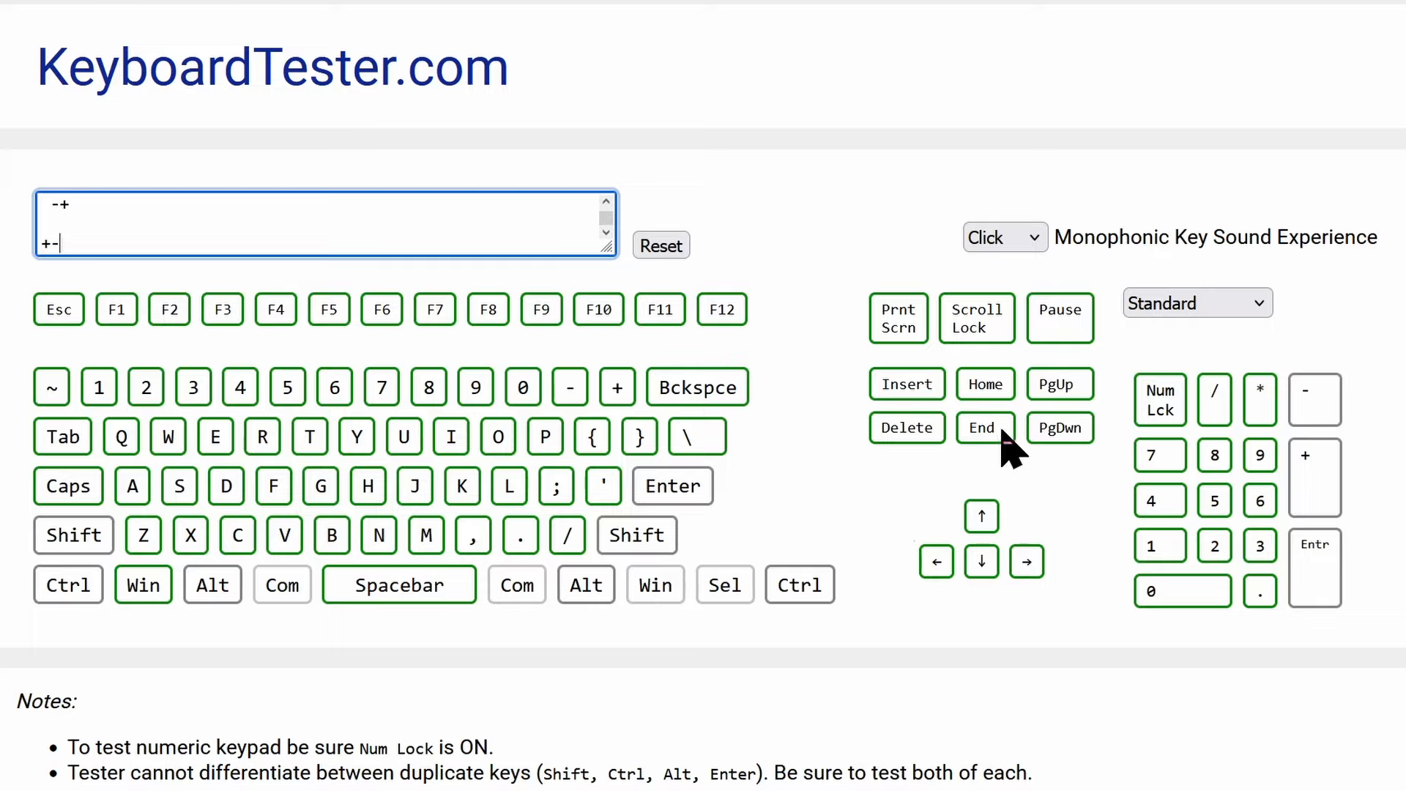
mouse_move(996, 466)
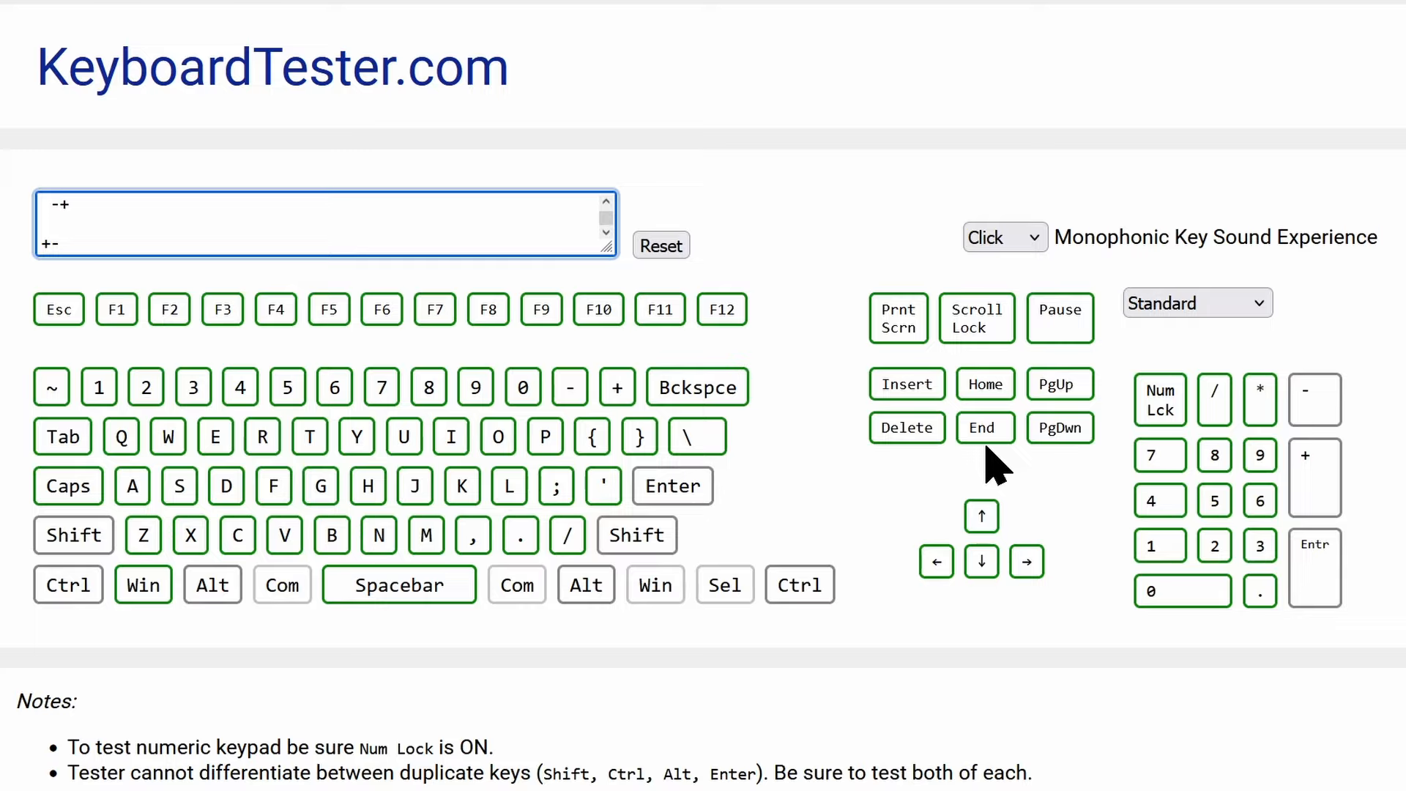
Step: Recheck the navigation and arrow keys register, leaving a line of repeated z characters in the test box
key("End")
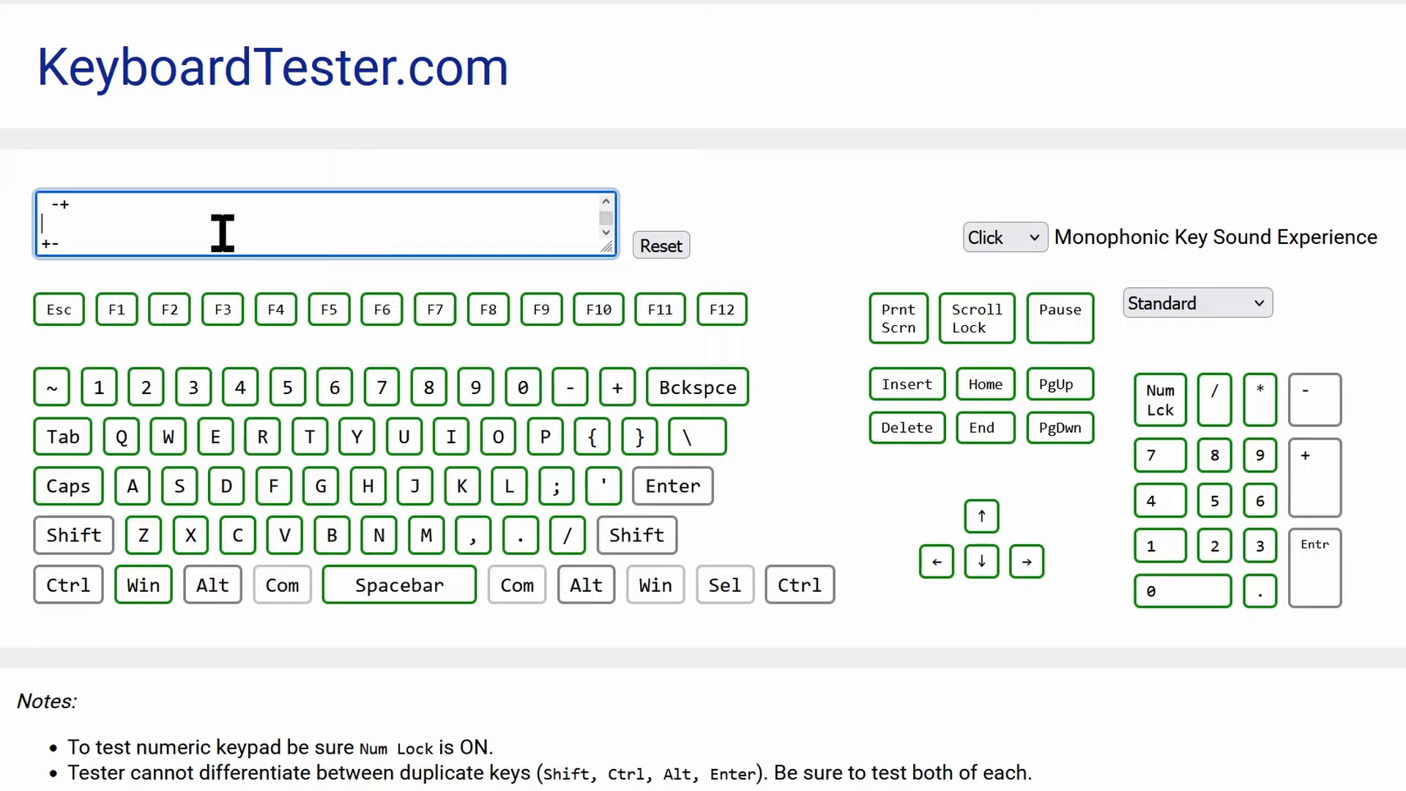
key("End")
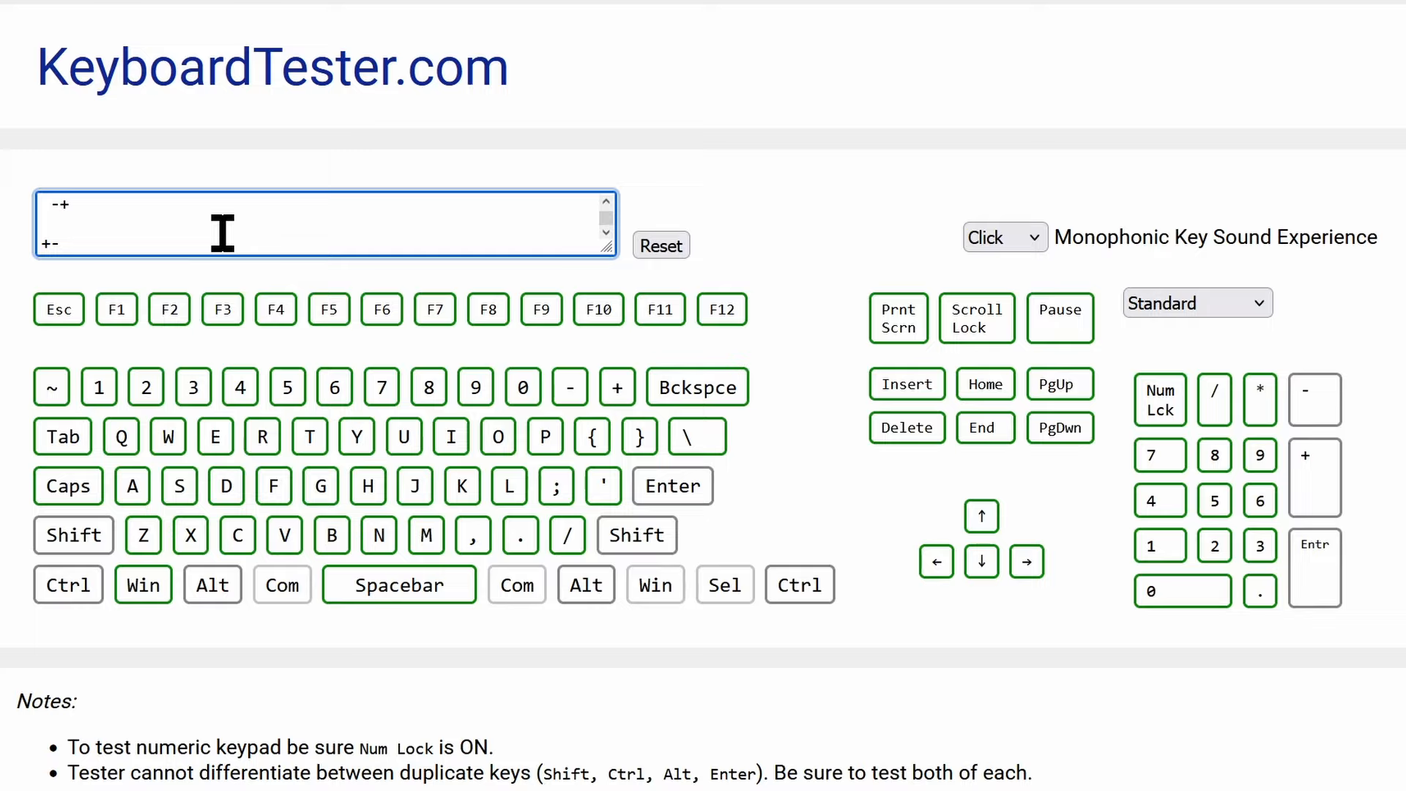
key("End")
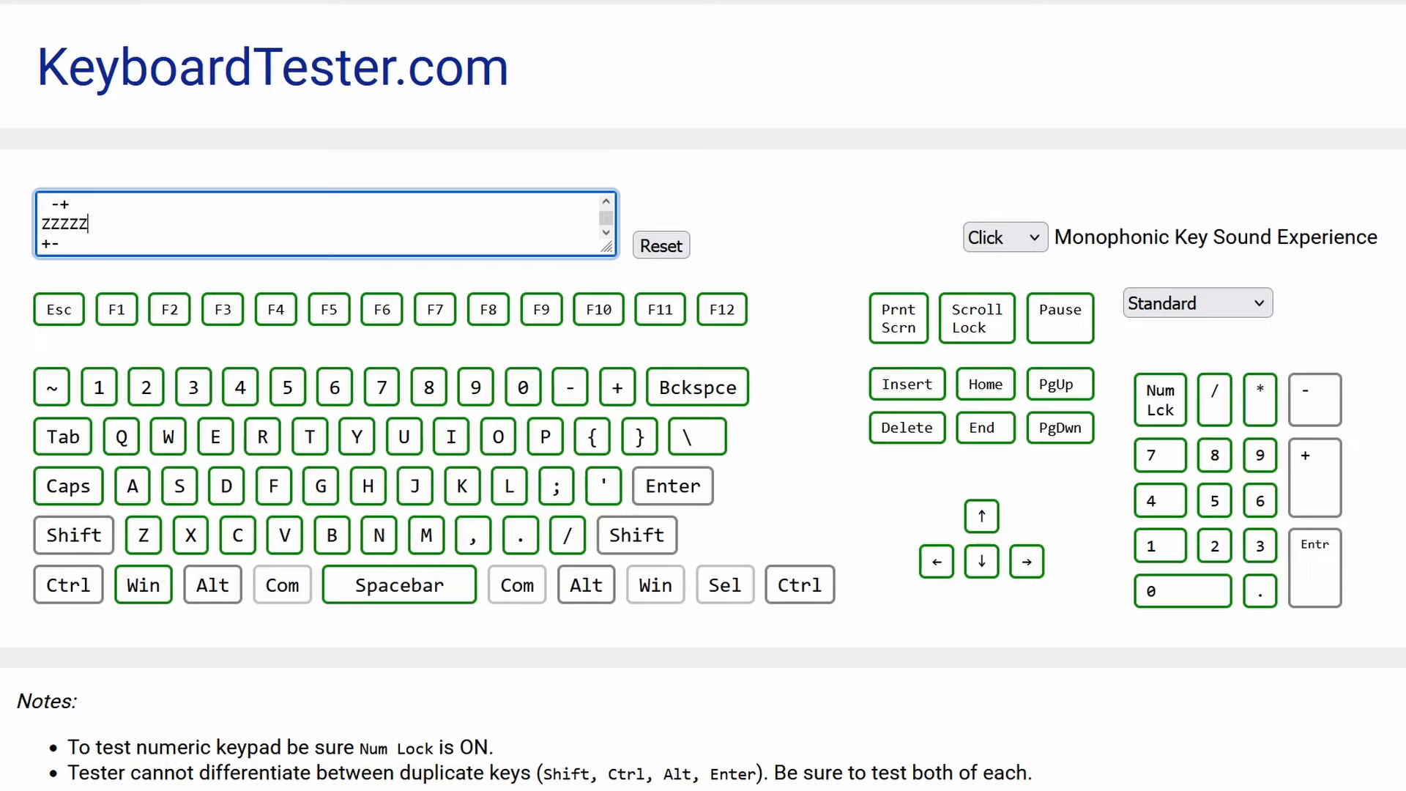
mouse_move(794, 537)
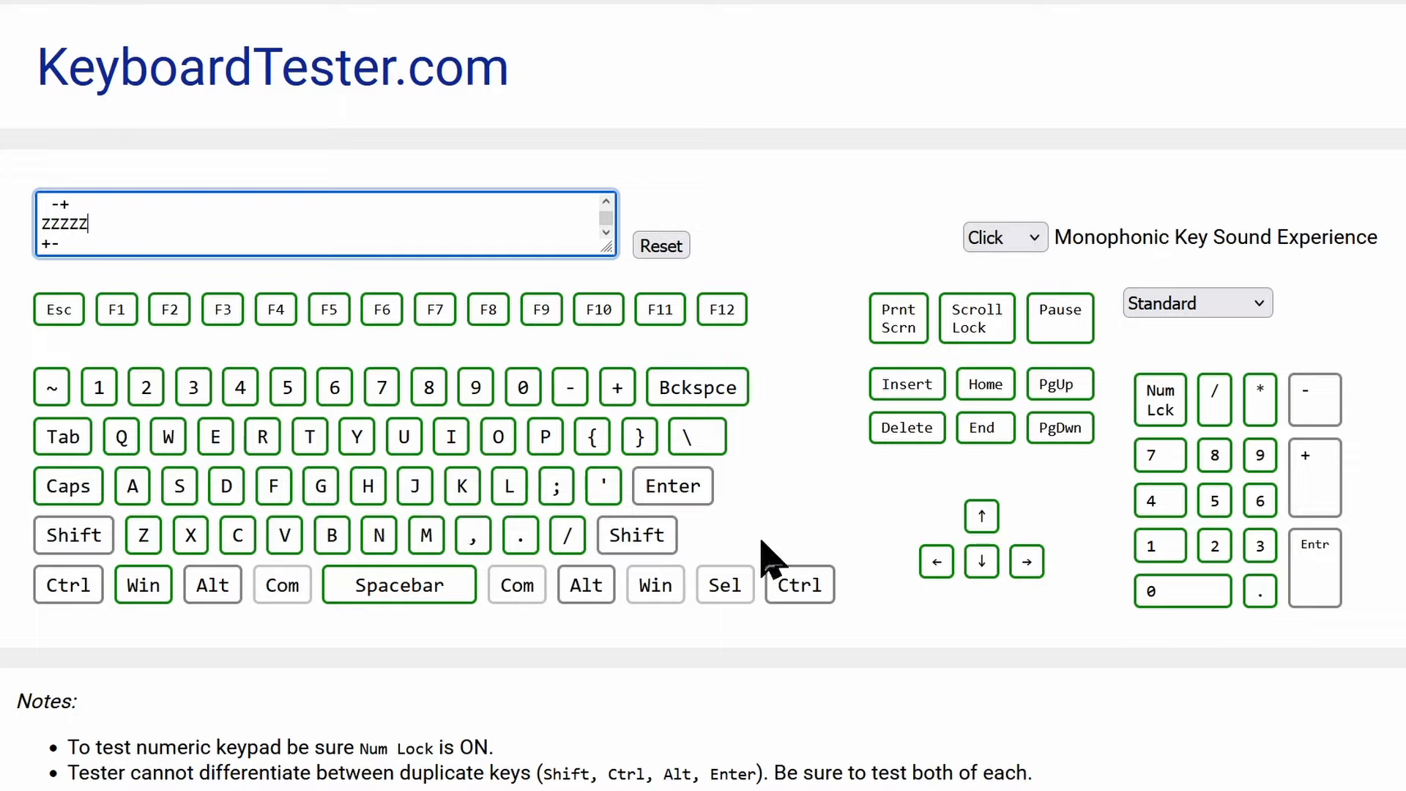
mouse_move(796, 528)
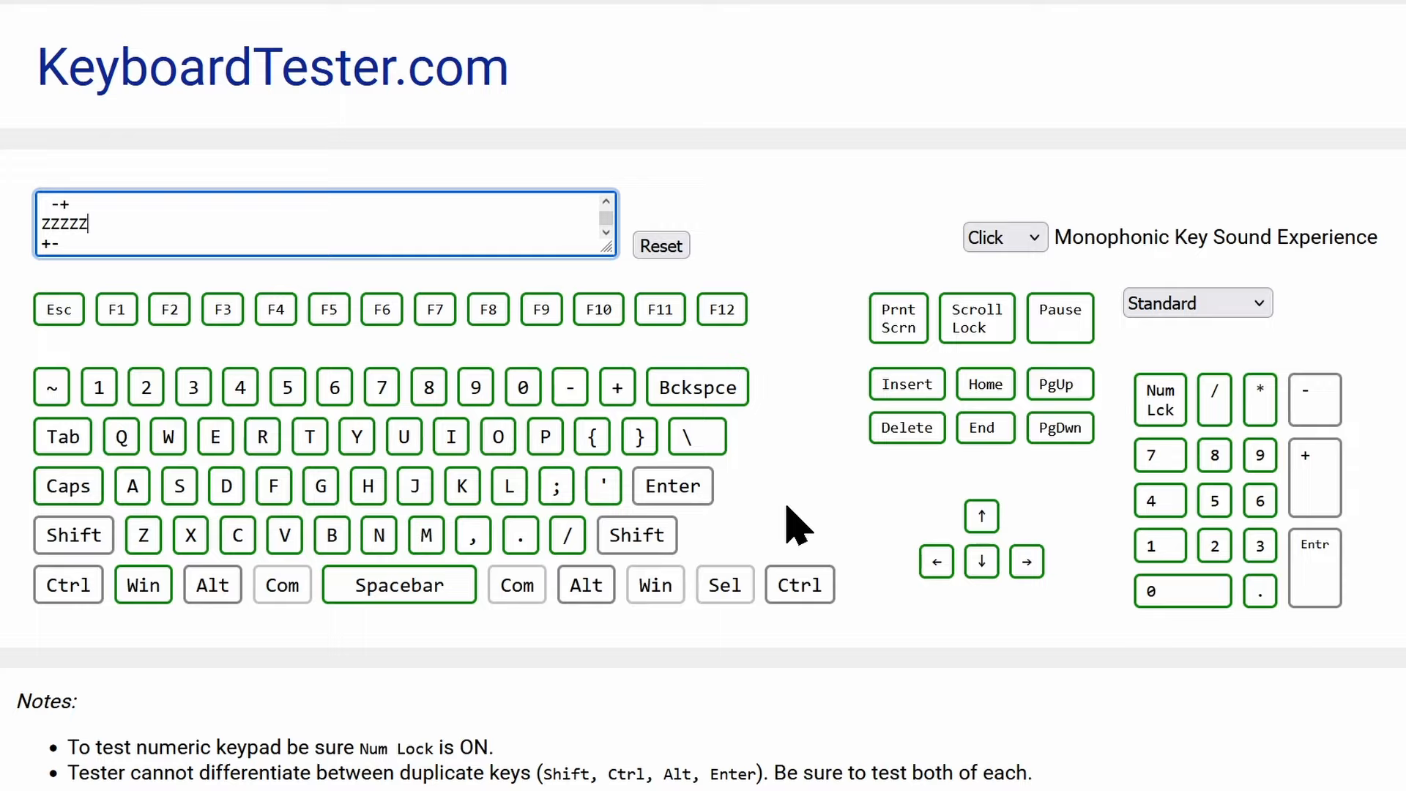
mouse_move(697, 709)
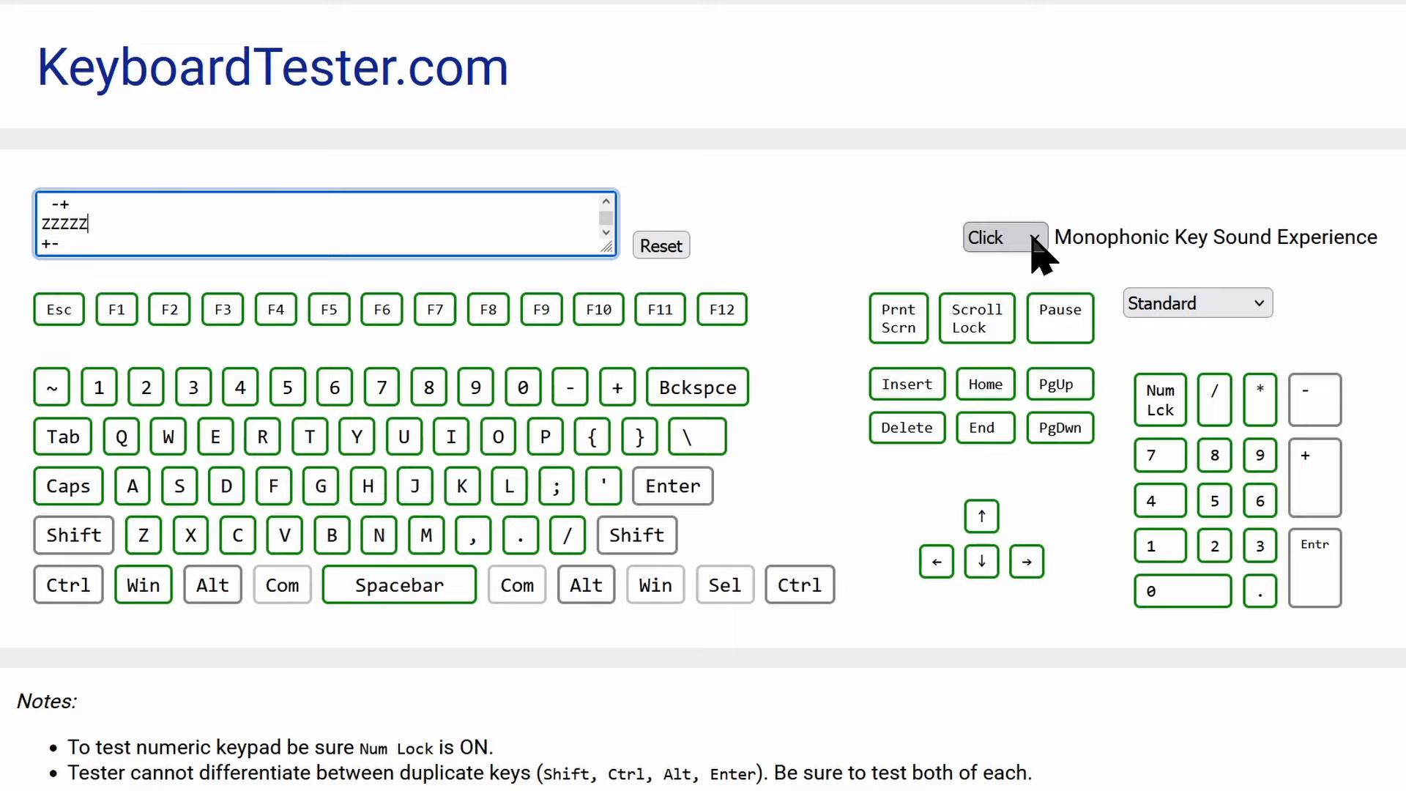
Step: Switch to a different key click sound and reset the earlier key results
left_click(996, 237)
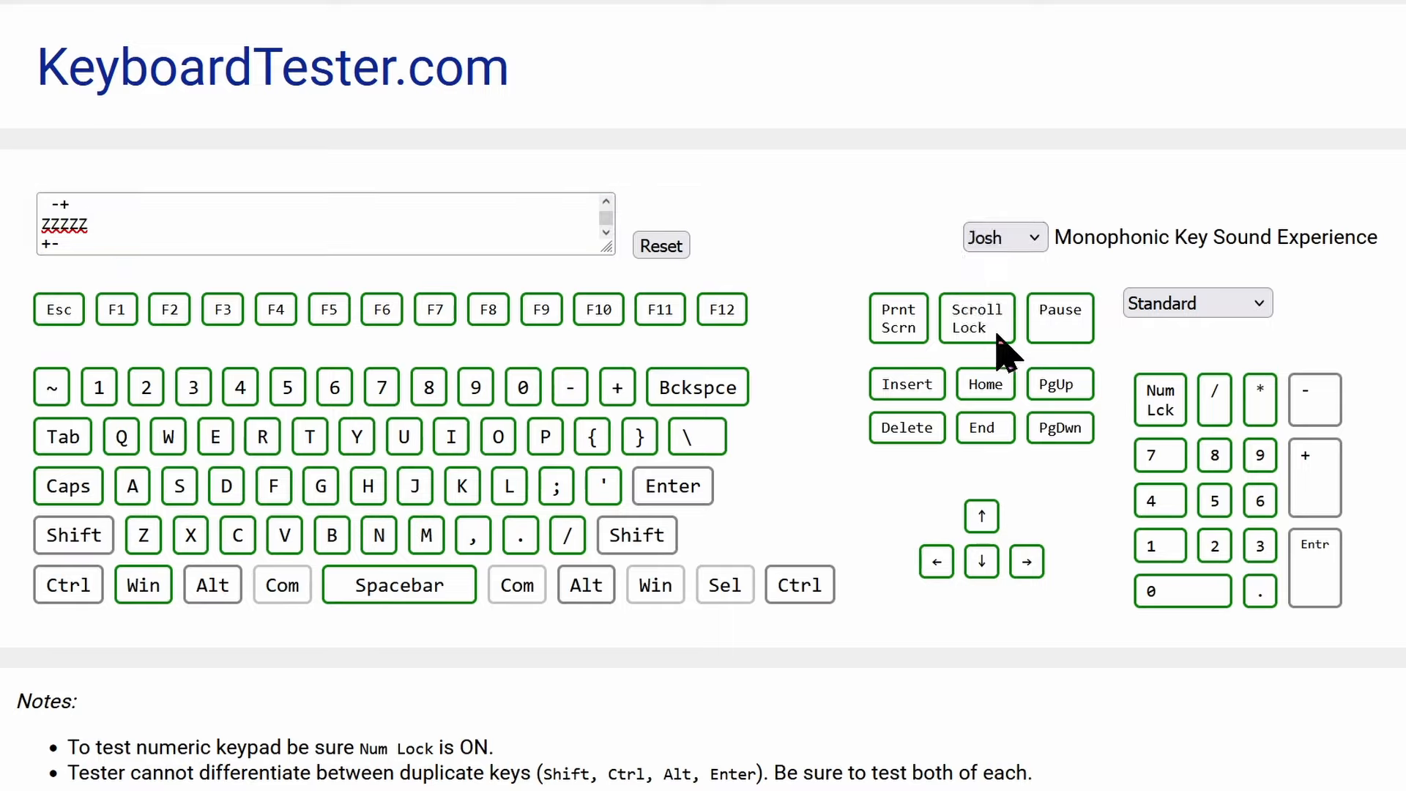
left_click(661, 245)
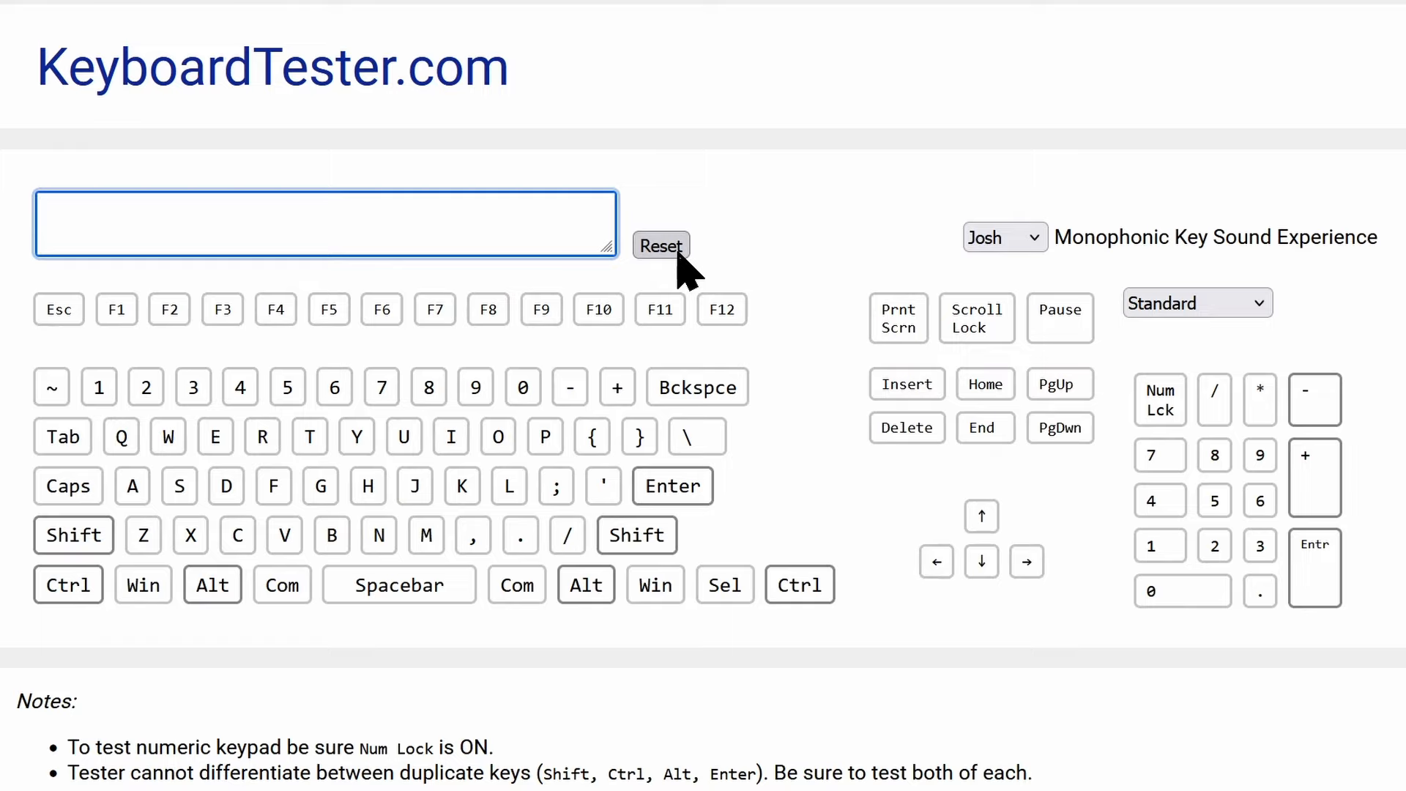
Step: Retest the letter keys with throwaway text ('WHATE', 'ALKDJSF;LKAJDF'), then reset the results again
type("WHATE")
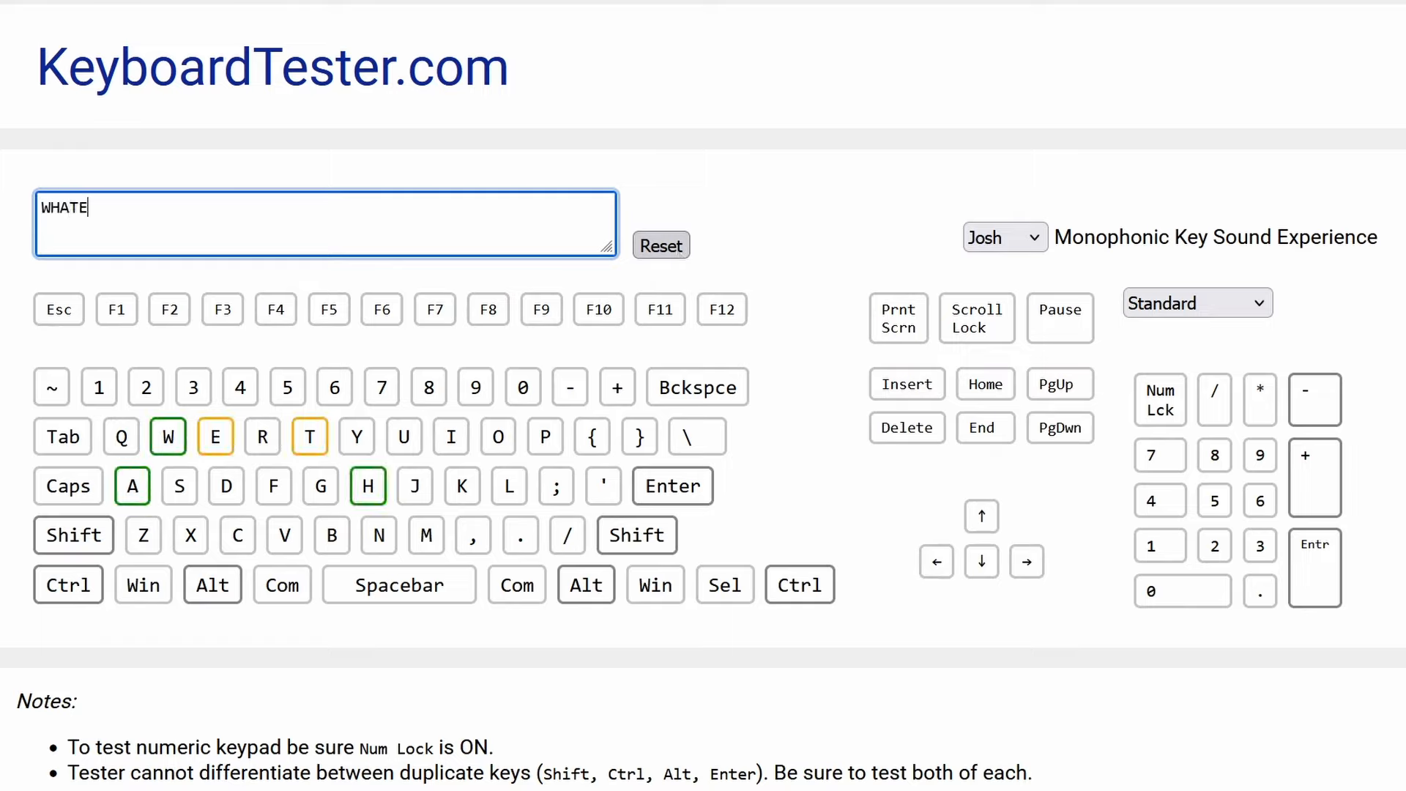
type("ALKDJSF;LKAJDF")
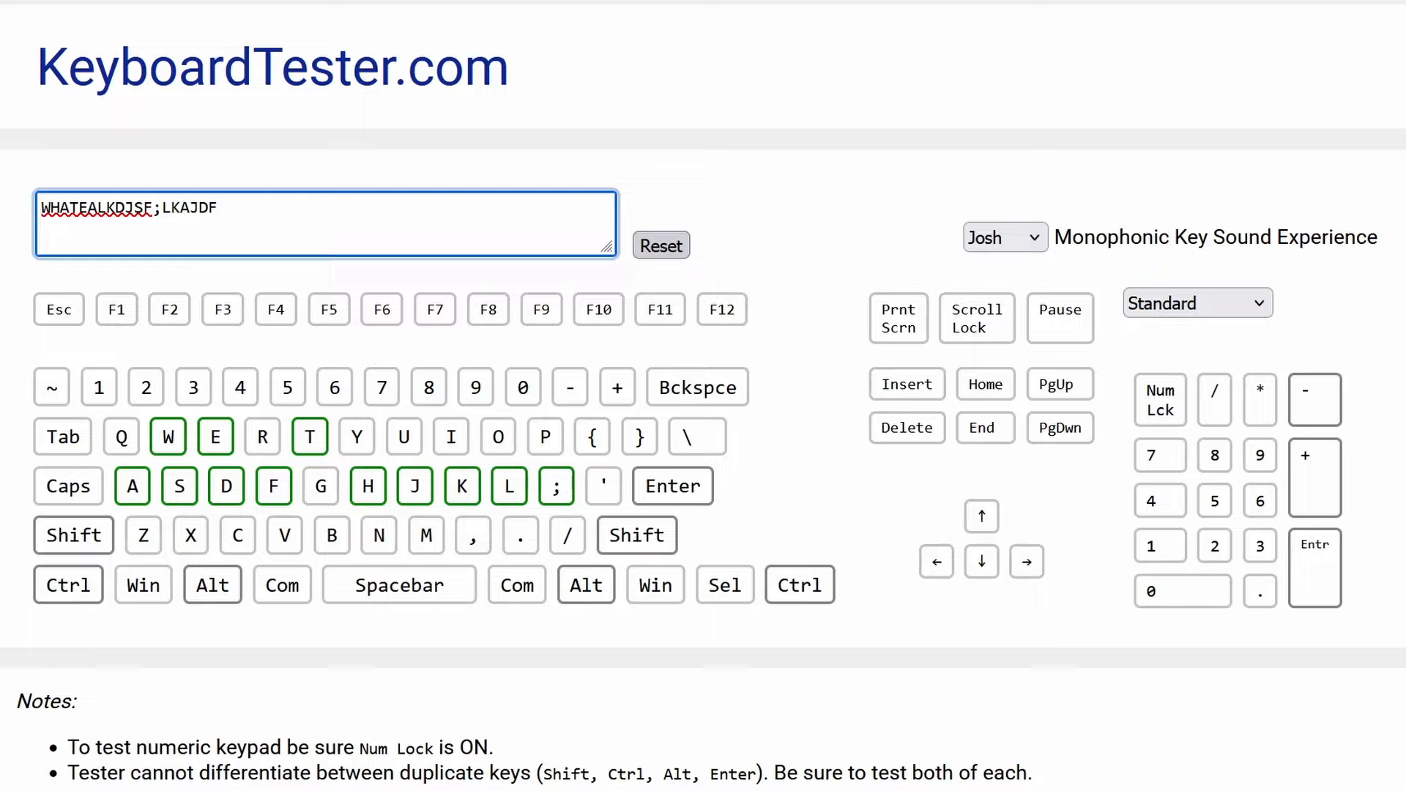
left_click(660, 244)
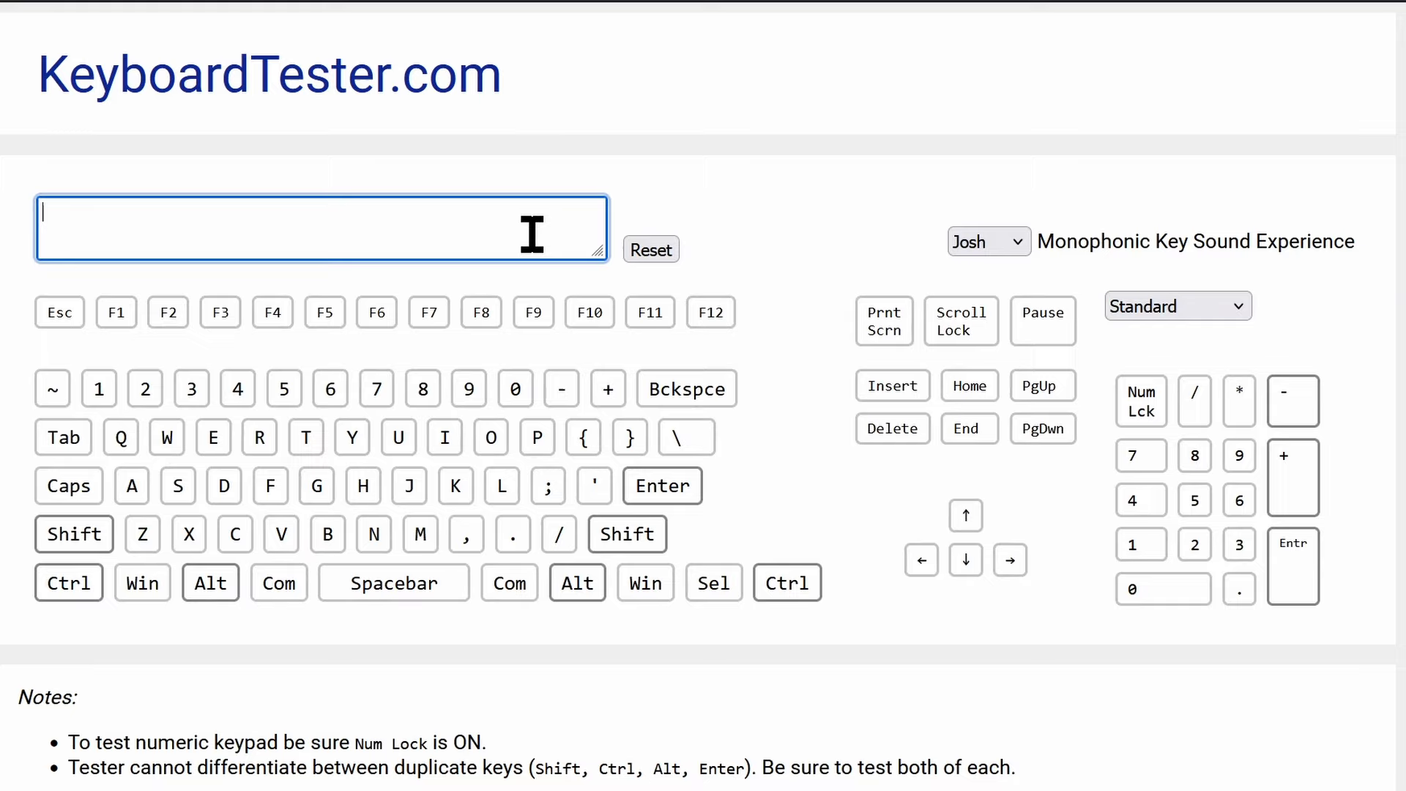
Step: Enter 'The quick brown fox jumps over the lazy dog' so every letter key lights green
type("The")
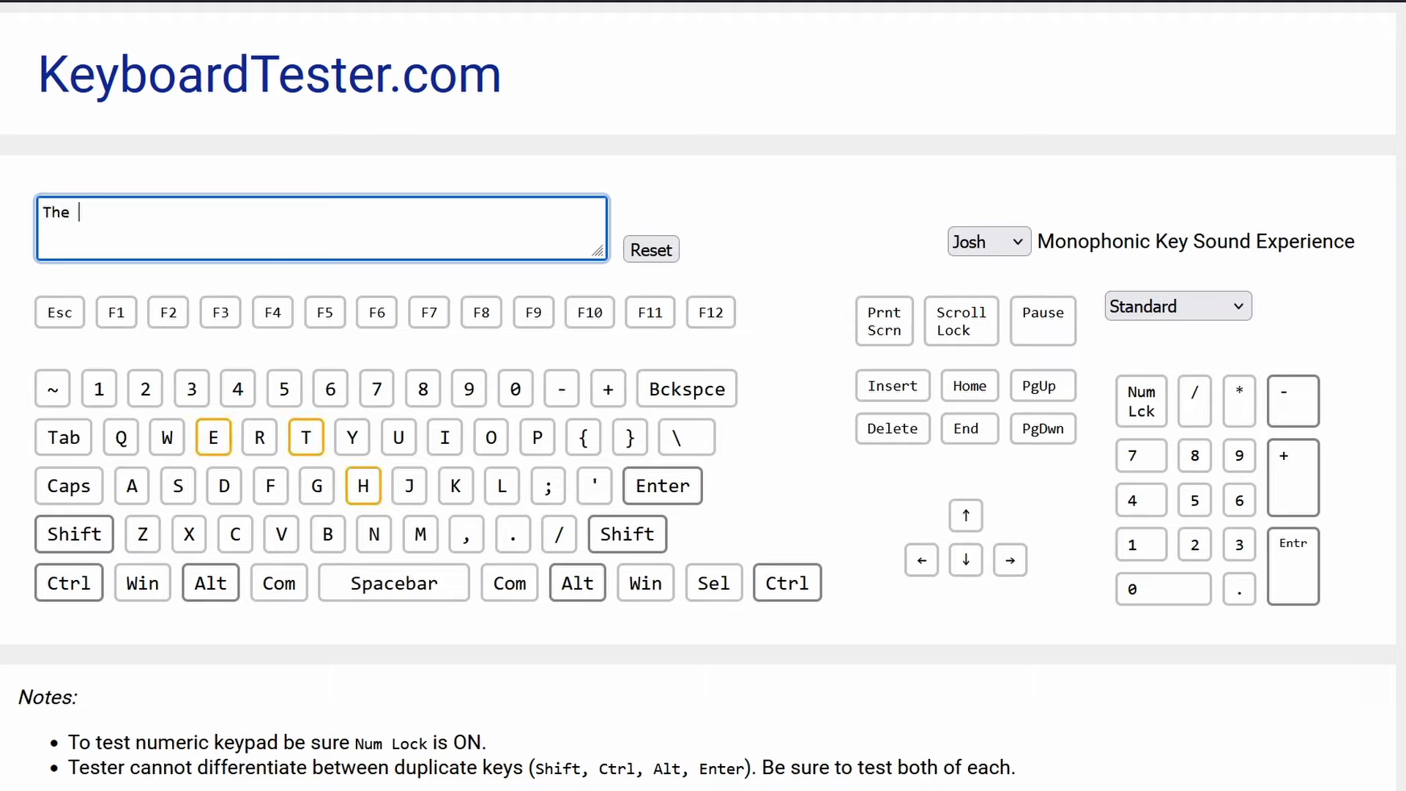
type("quick")
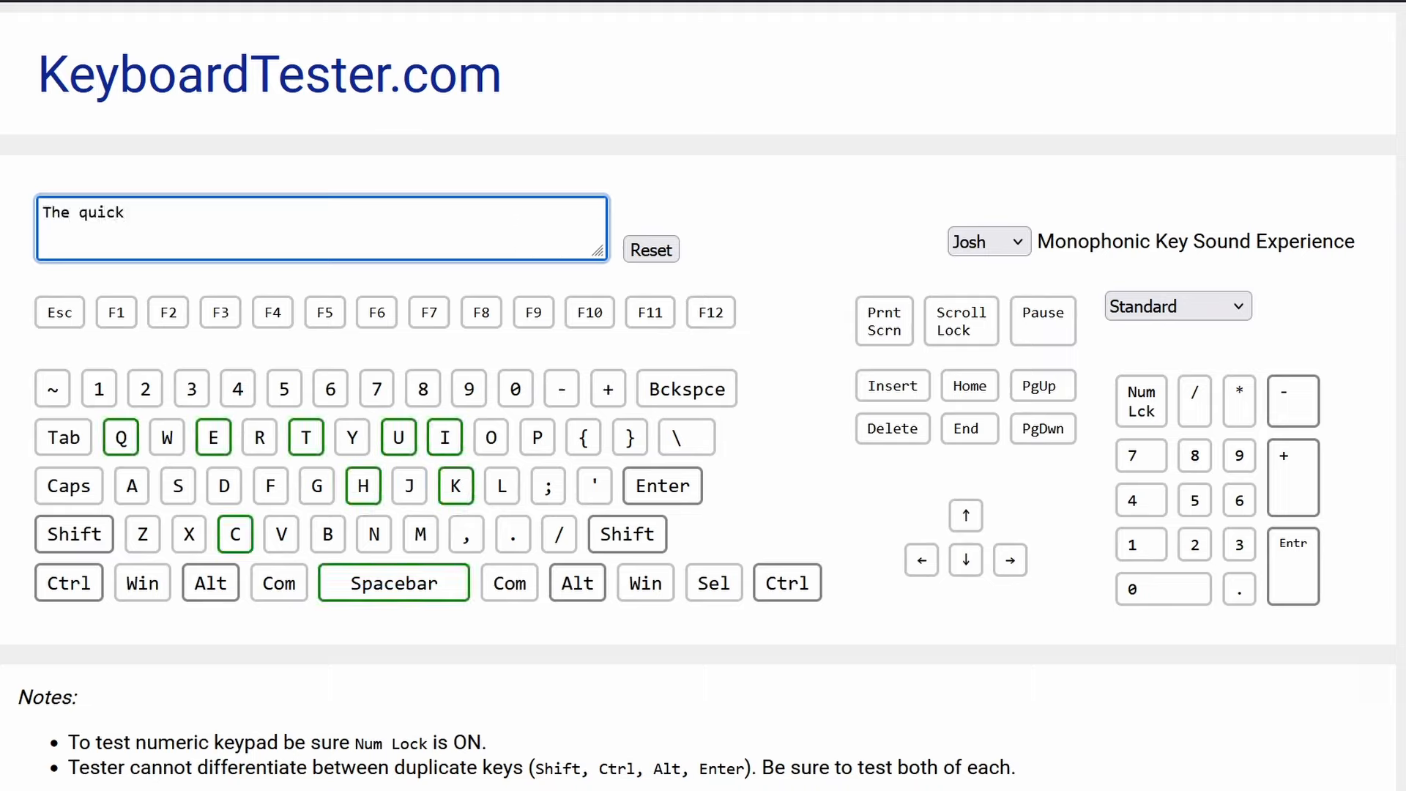
type("brown")
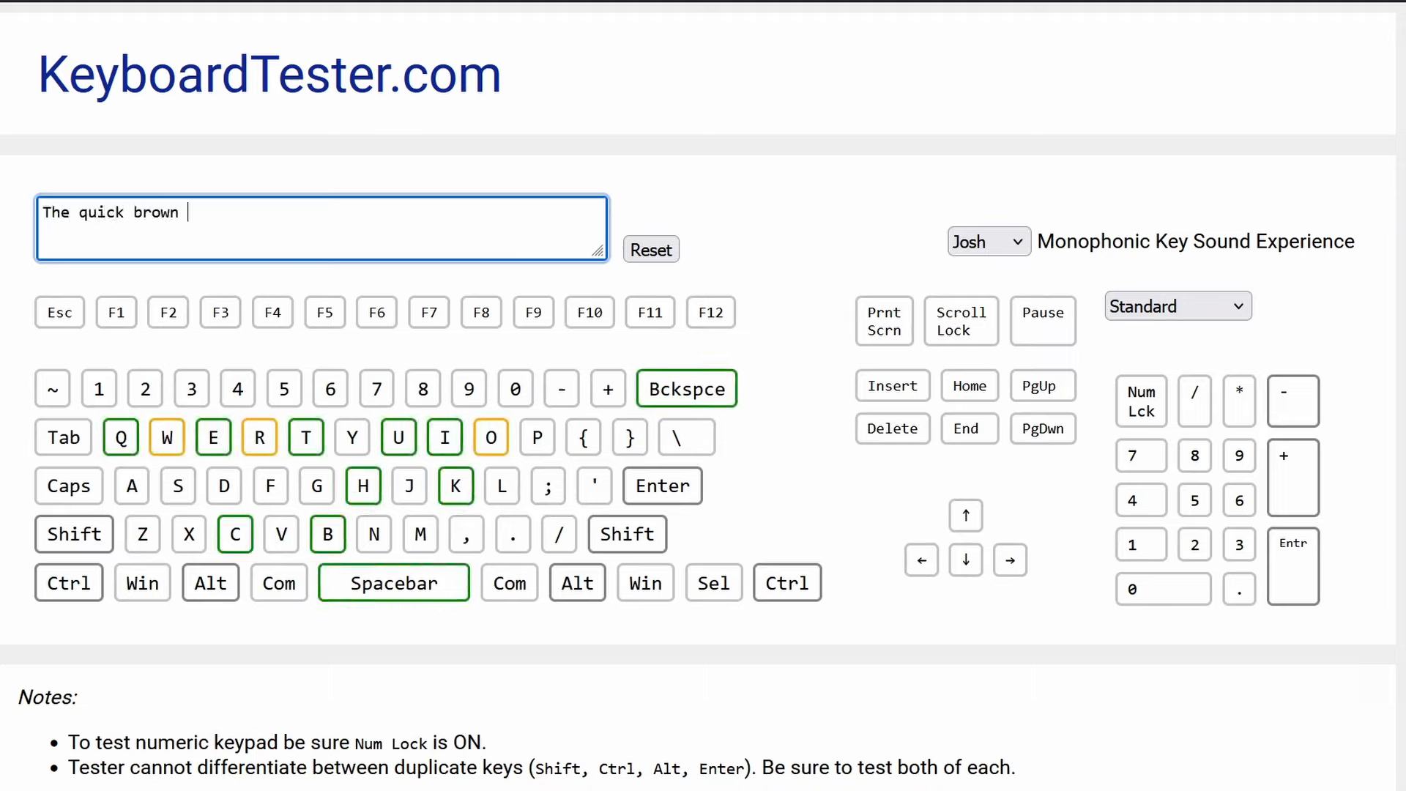
type("fox jums o")
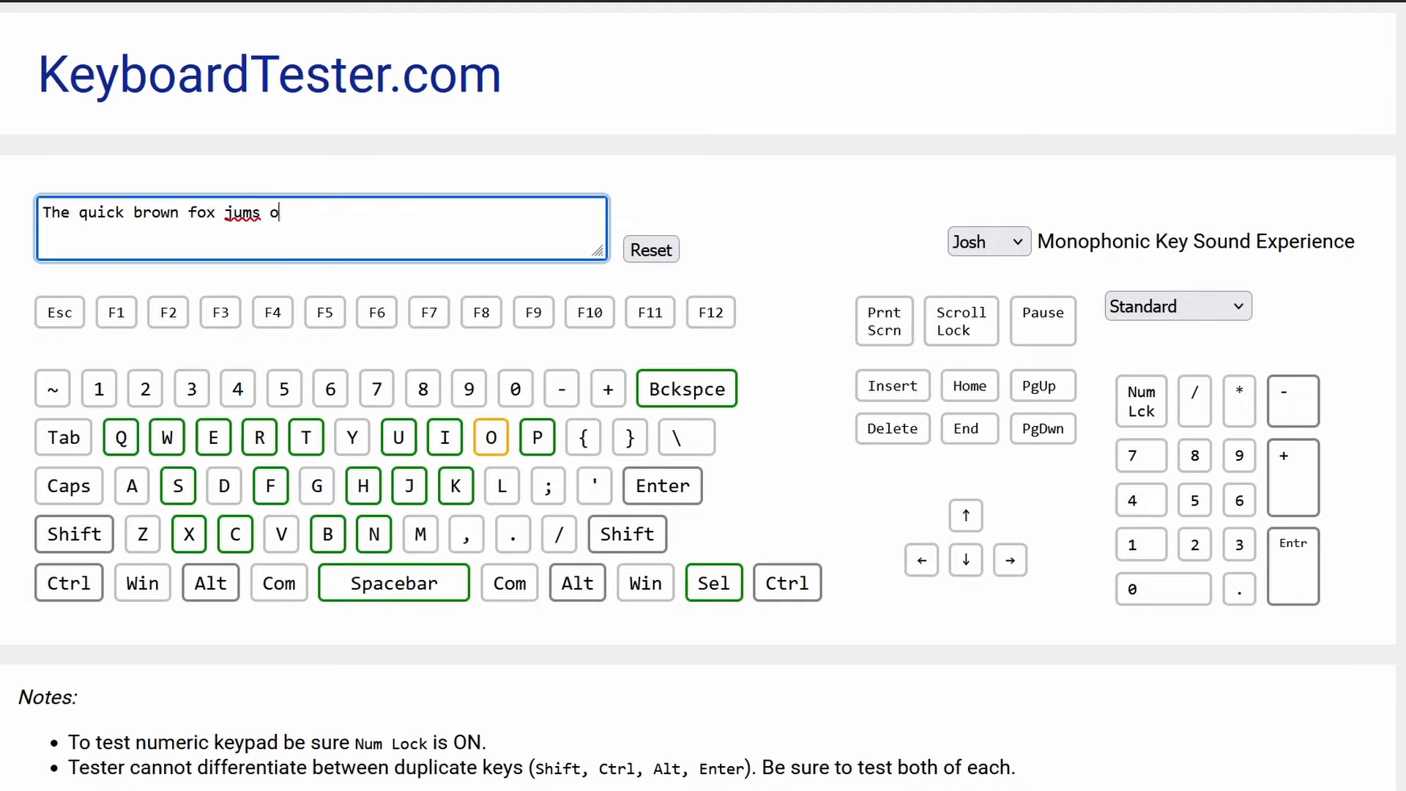
type("ve")
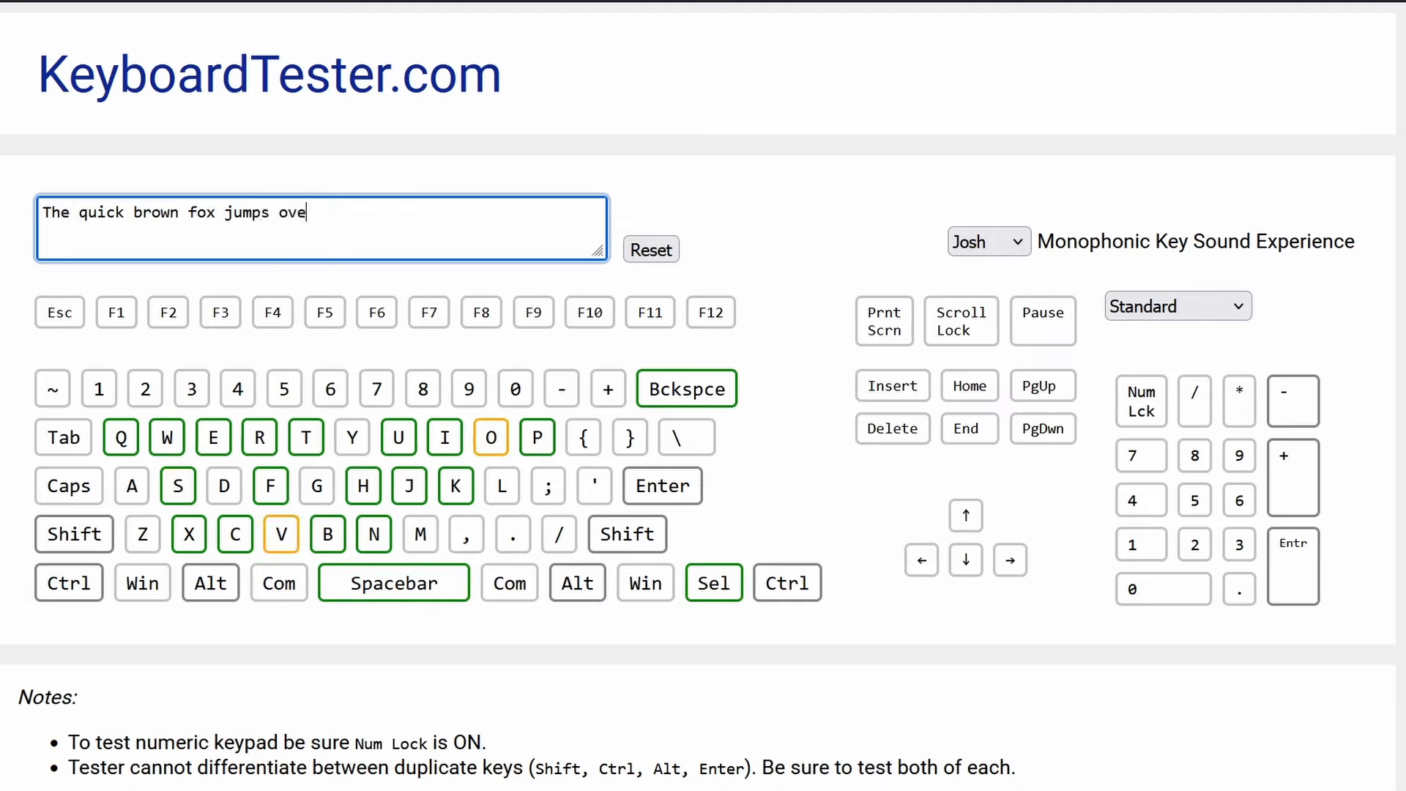
type("r the lazy dog")
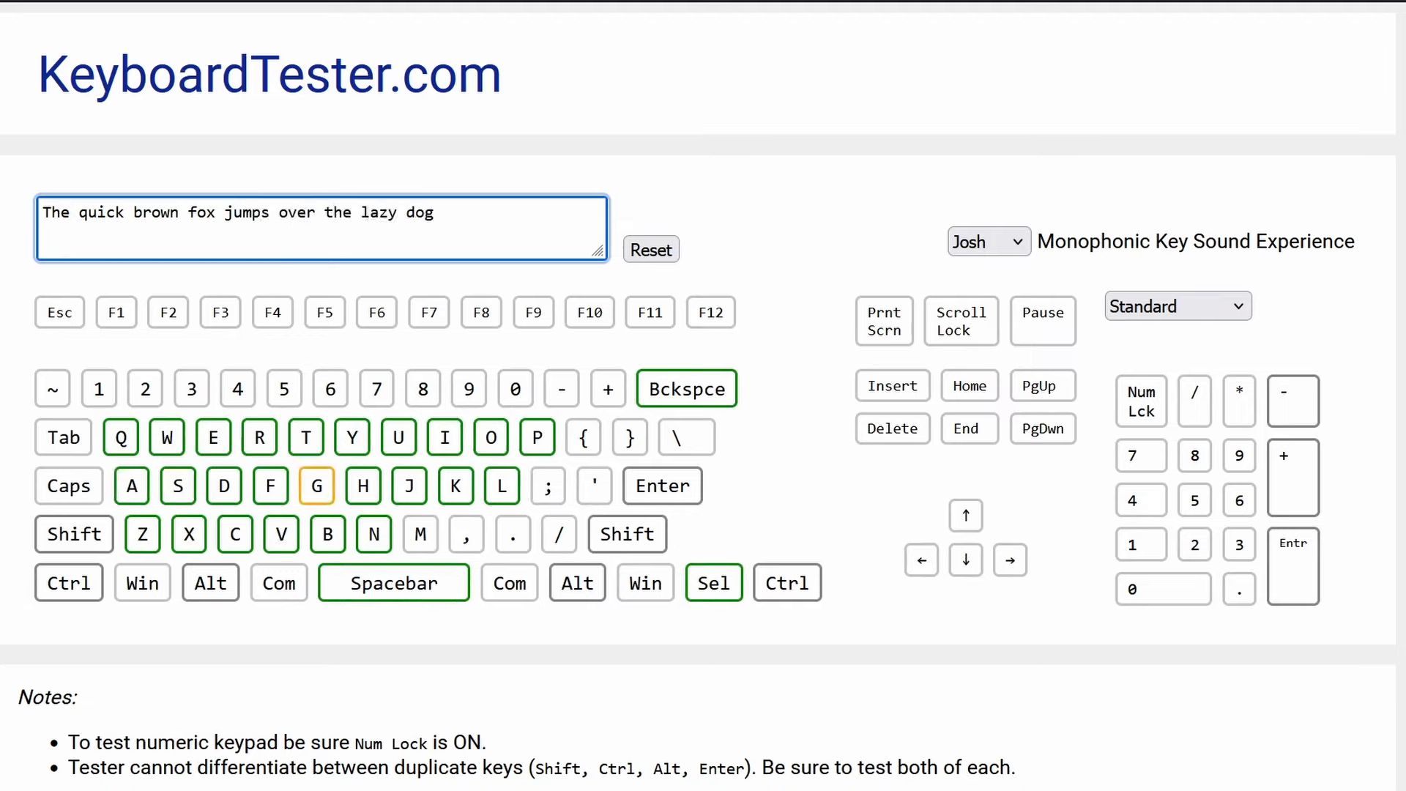
key("g")
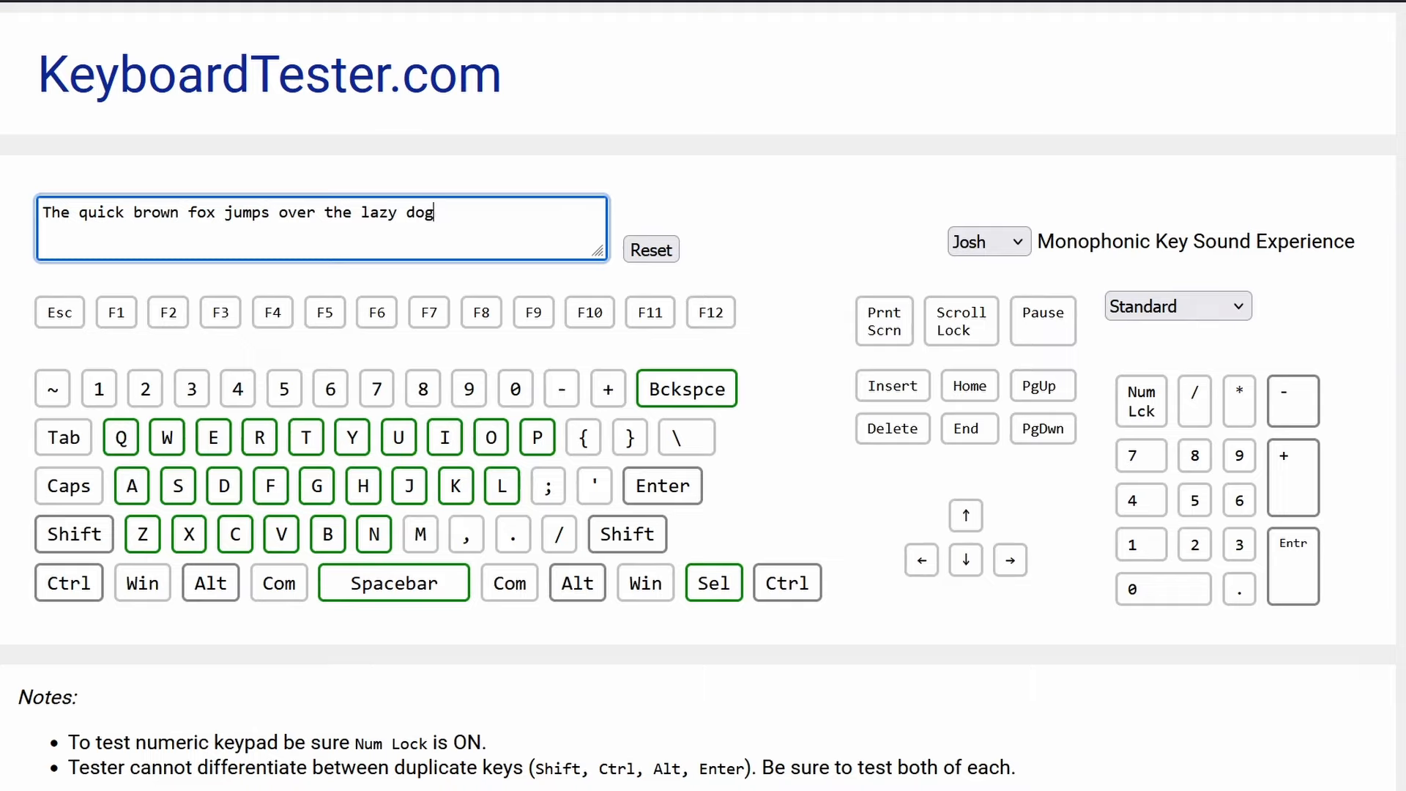